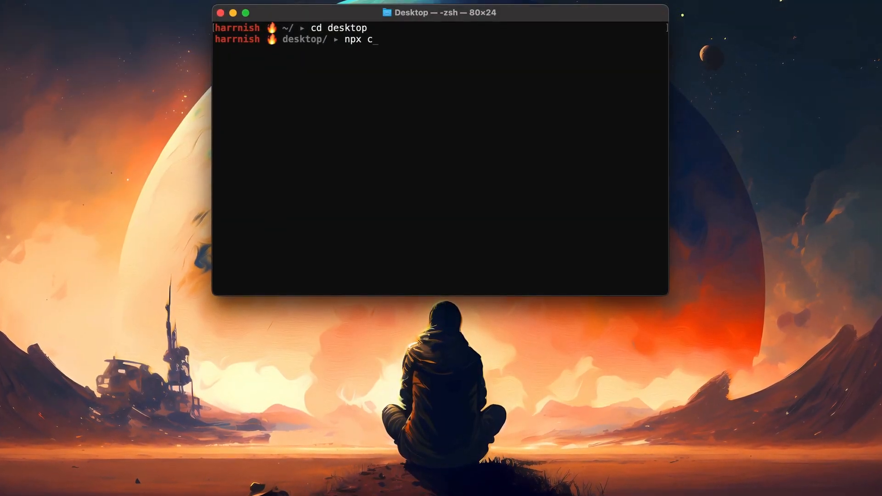
Create the next-transitions app with create-next-app@latest, cd into it, and run code.
{"action": "type", "text": "reate-next-app@latest next"}
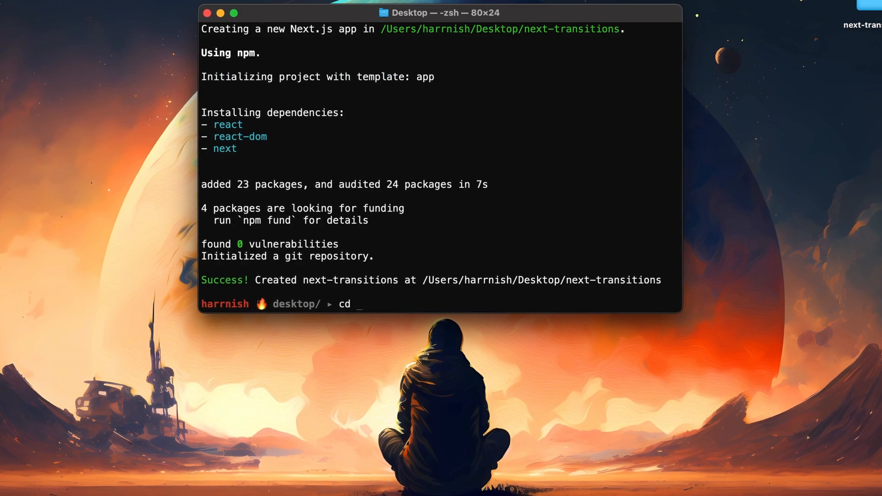
{"action": "type", "text": "next-transitions"}
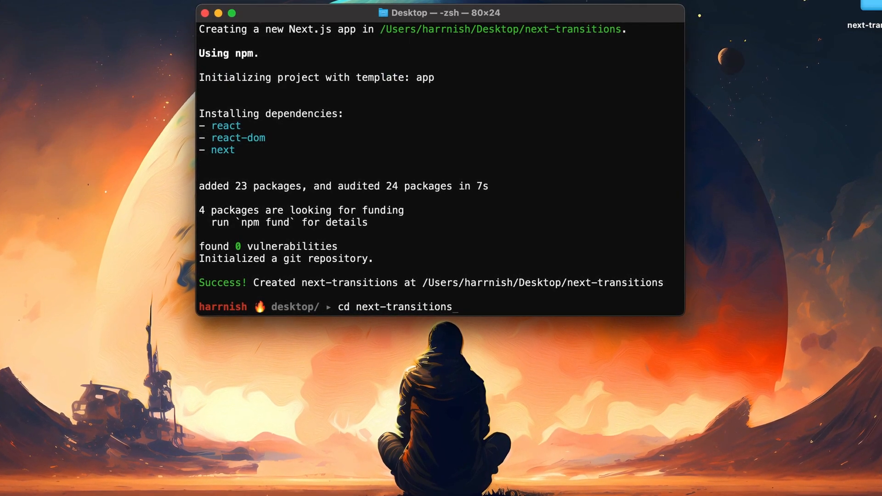
{"action": "type", "text": "code ."}
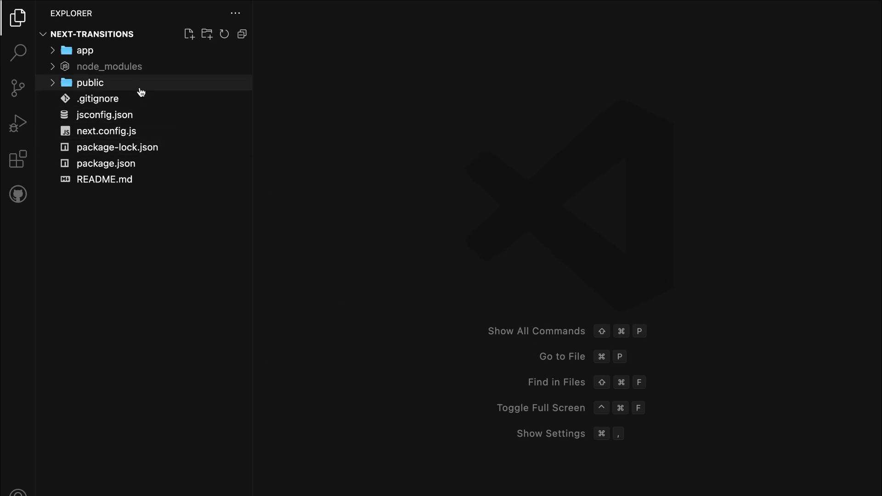
Delete the app and public folders, then add pages and components folders and pages/_app.js.
{"action": "key", "text": "Delete"}
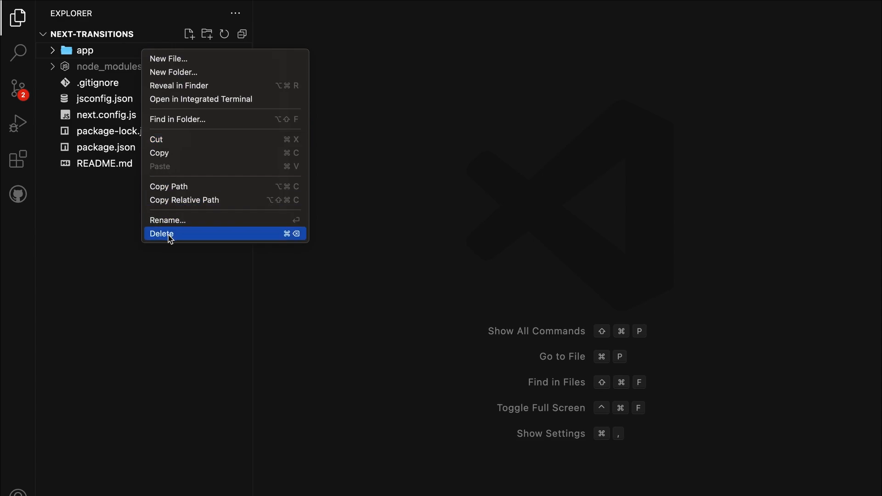
{"action": "left_click", "coordinate": [162, 234]}
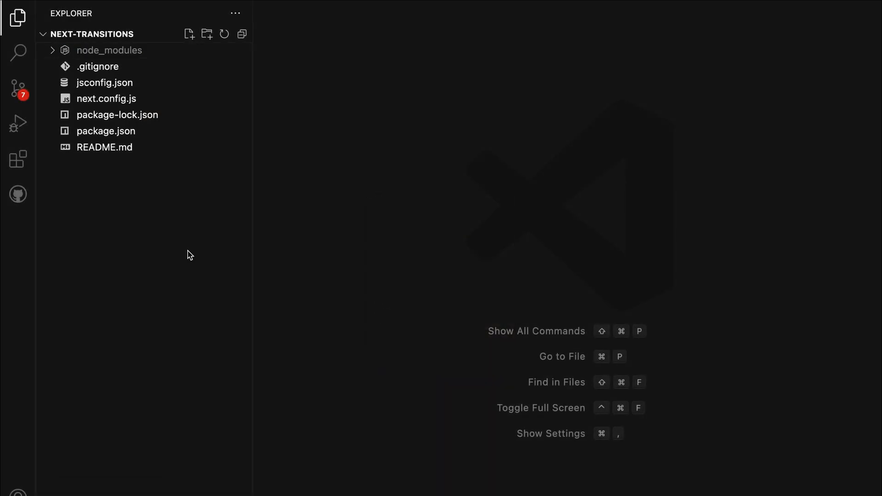
{"action": "left_click", "coordinate": [208, 33]}
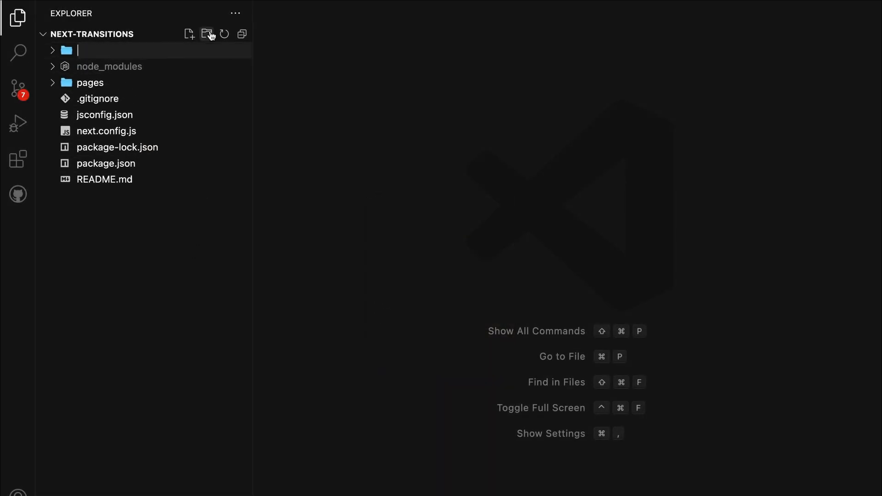
{"action": "type", "text": "components"}
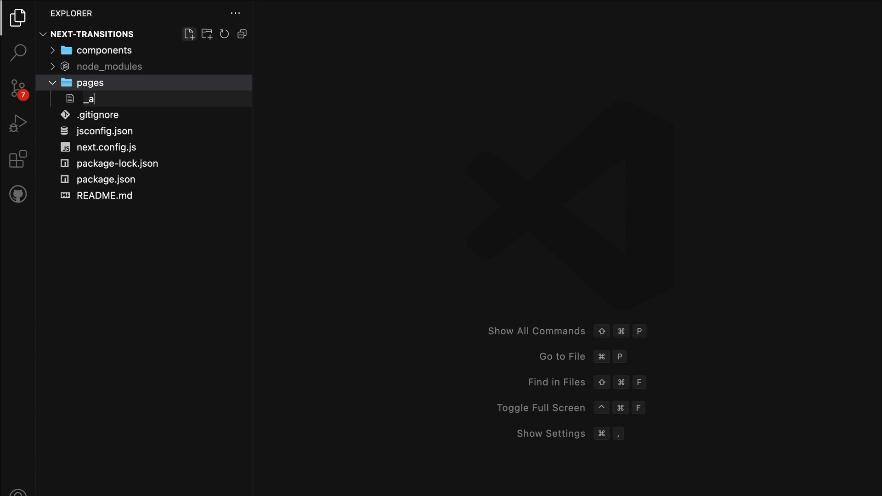
{"action": "key", "text": "Enter"}
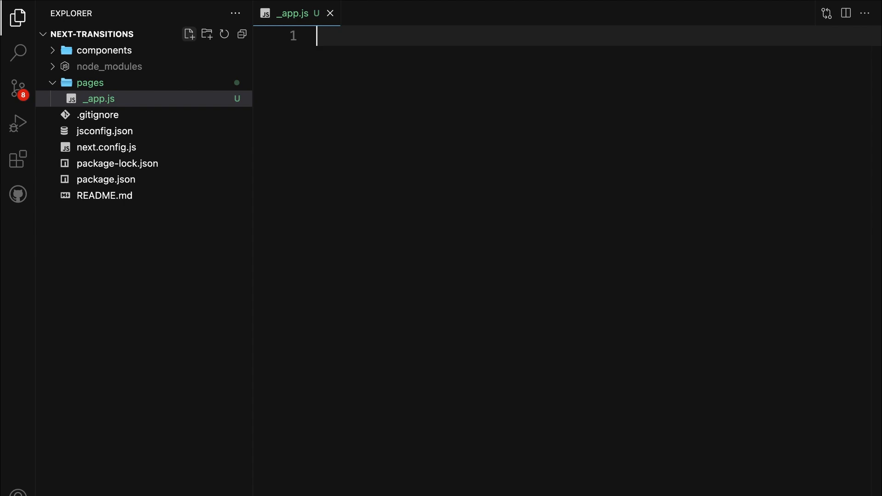
Import useRouter from next/router and begin the App arrow component in _app.js.
{"action": "type", "text": "import"}
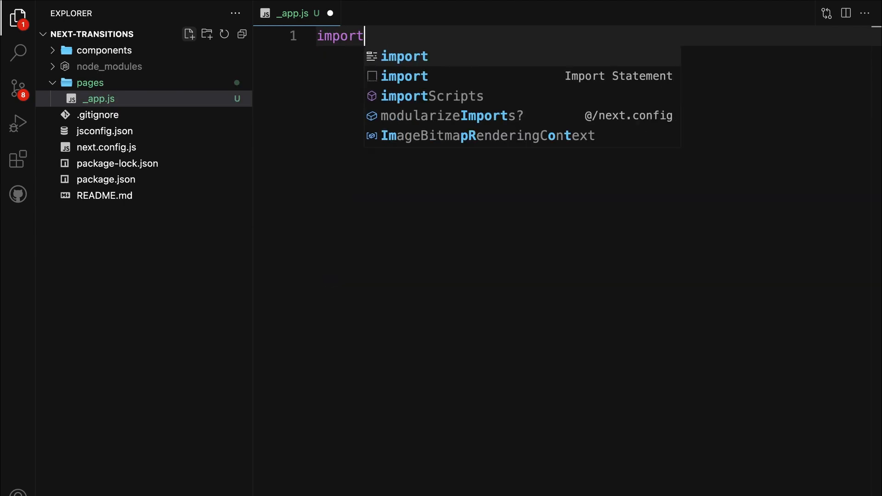
{"action": "type", "text": "{useRouter"}
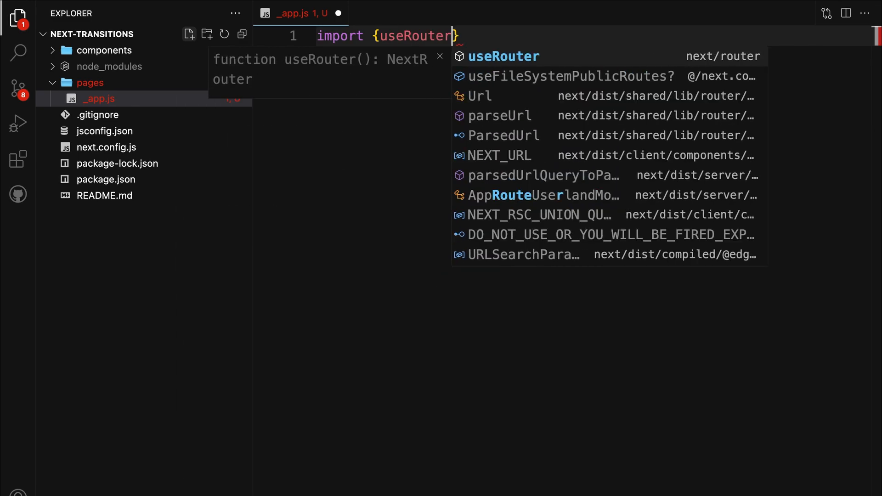
{"action": "type", "text": "from \"next/"}
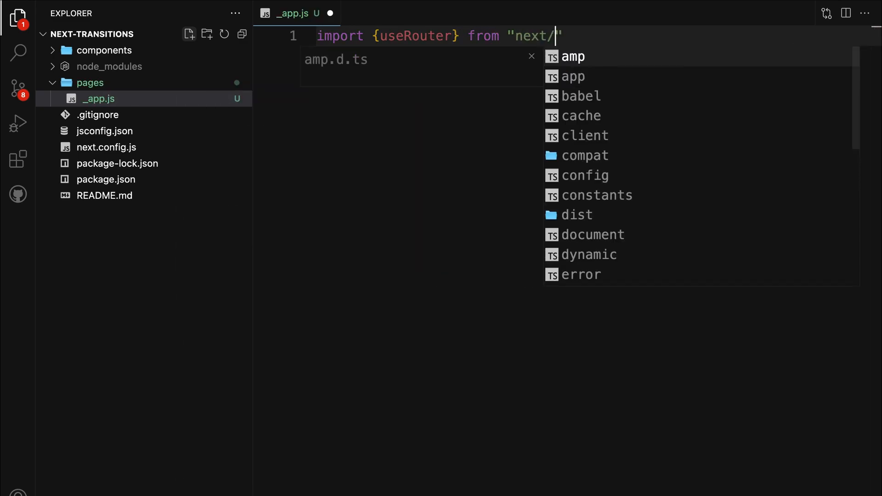
{"action": "type", "text": "router"}
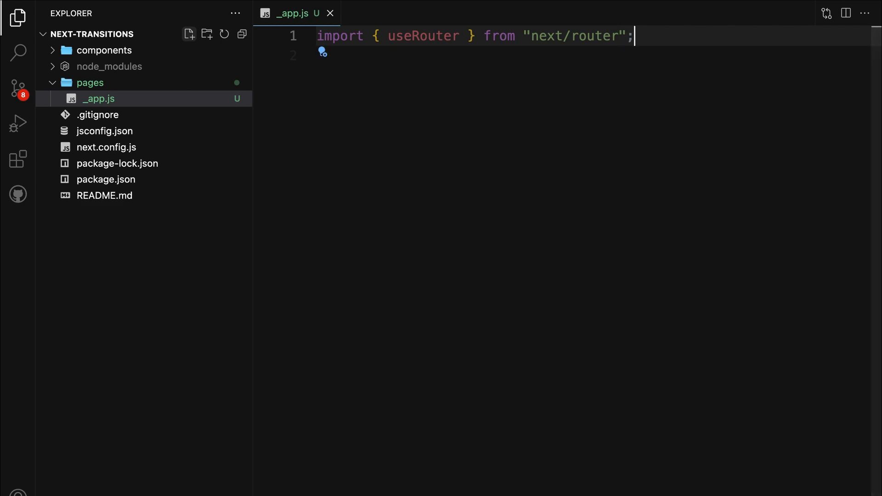
{"action": "type", "text": "const App"}
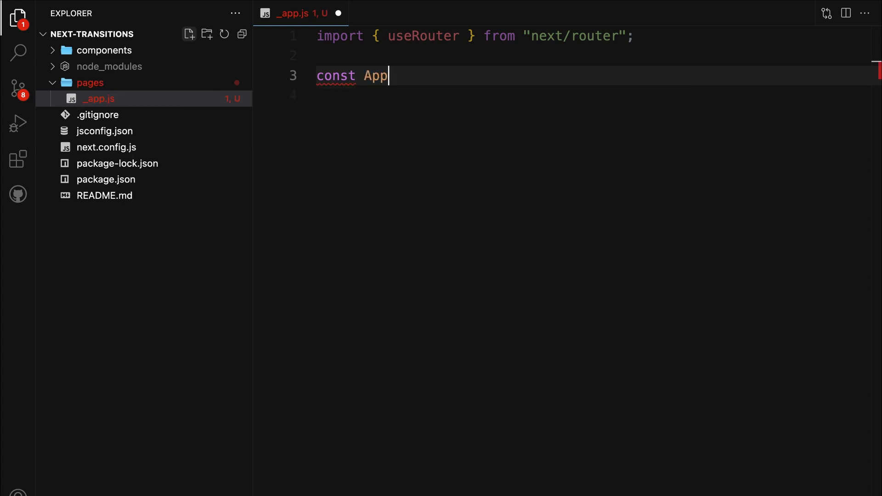
{"action": "type", "text": "= ()"}
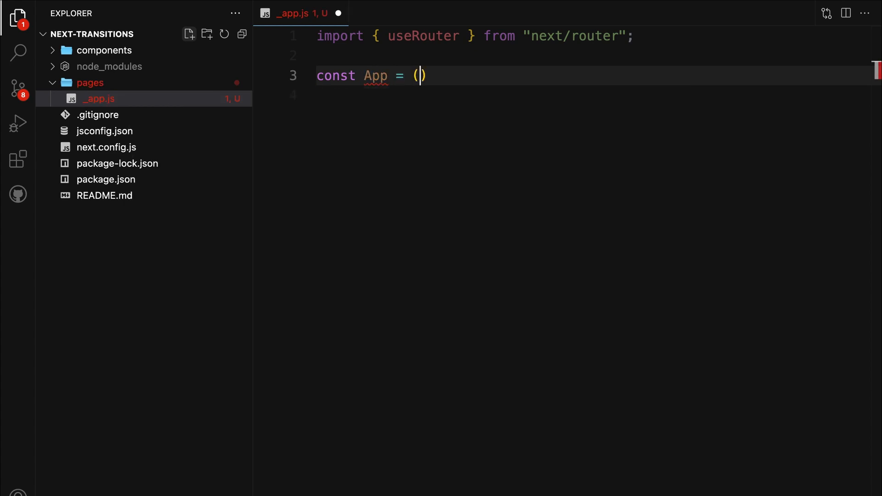
{"action": "type", "text": "{"}
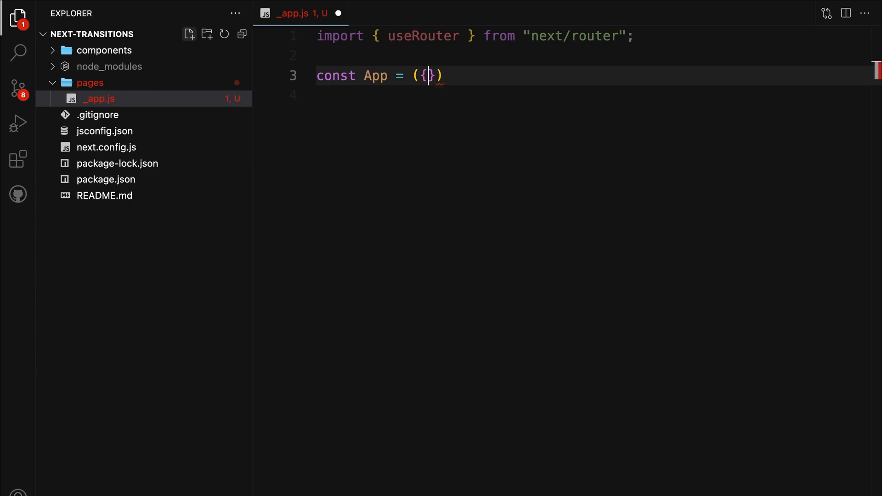
Render Component with pageProps in a div keyed by router.pathname, and add components/page.js.
{"action": "type", "text": "Component"}
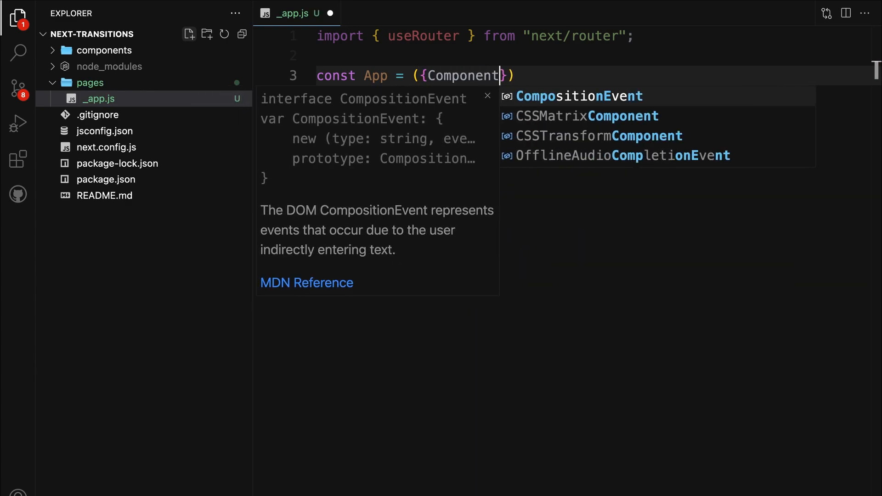
{"action": "type", "text": ", pageProps"}
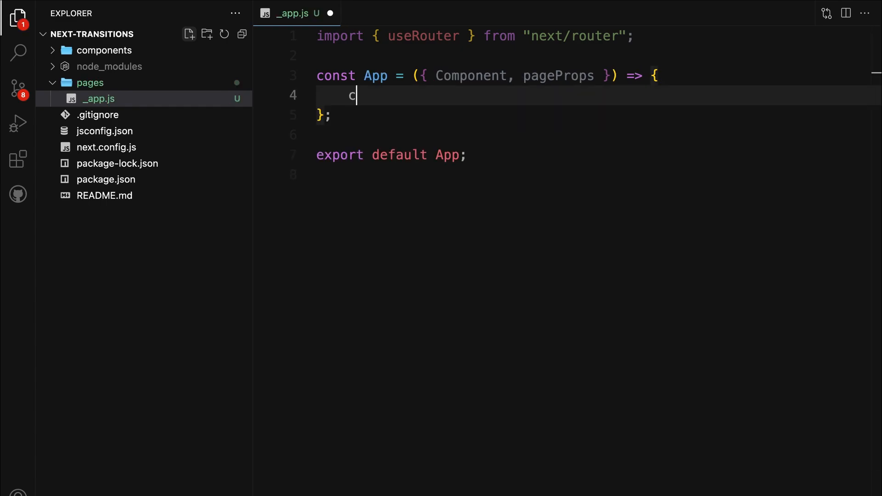
{"action": "type", "text": "onst router = useRouter();"}
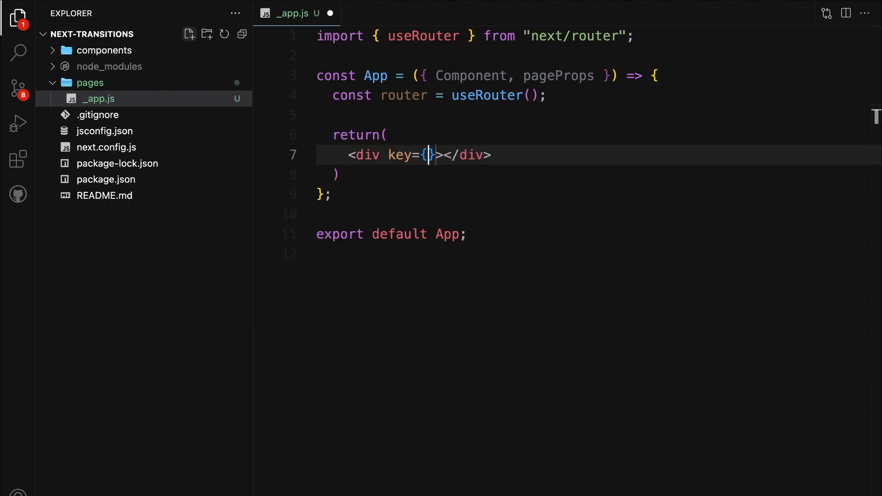
{"action": "type", "text": "router.pathname"}
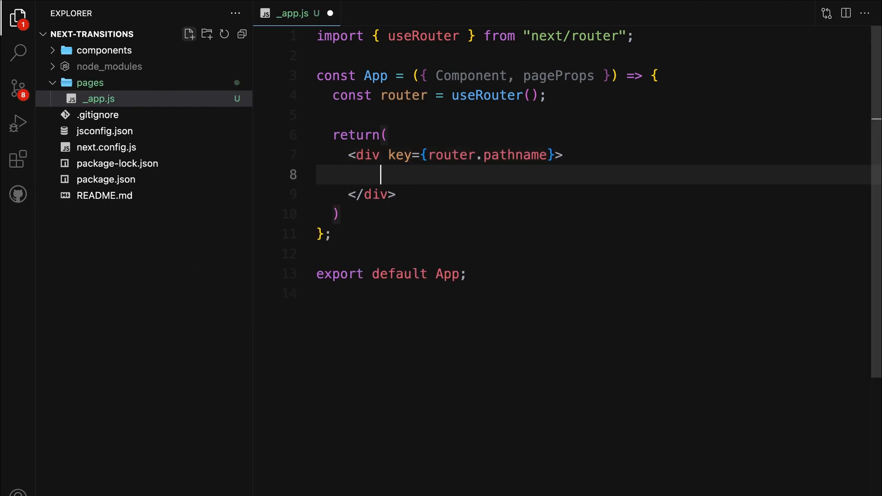
{"action": "type", "text": "<Component />"}
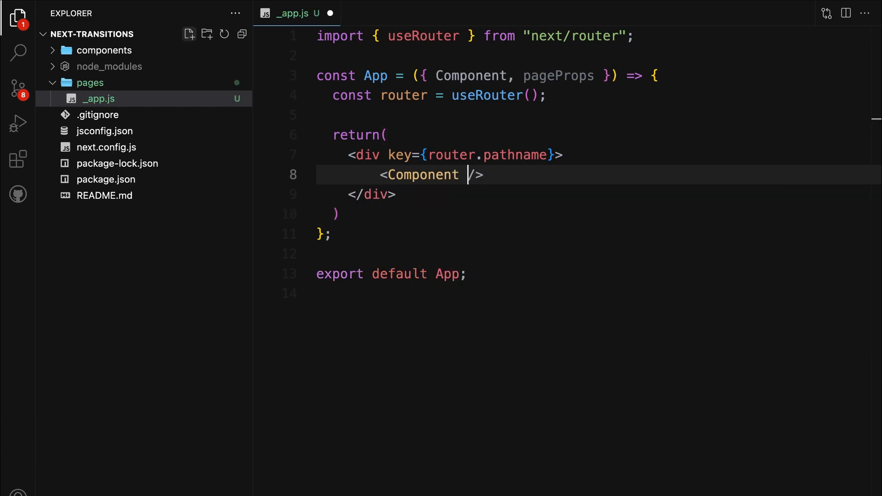
{"action": "type", "text": "{...pageProps}"}
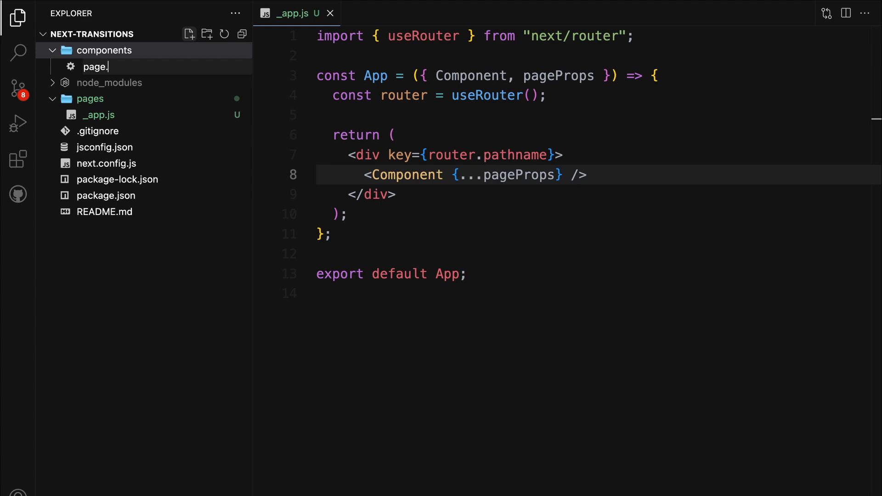
{"action": "key", "text": "Enter"}
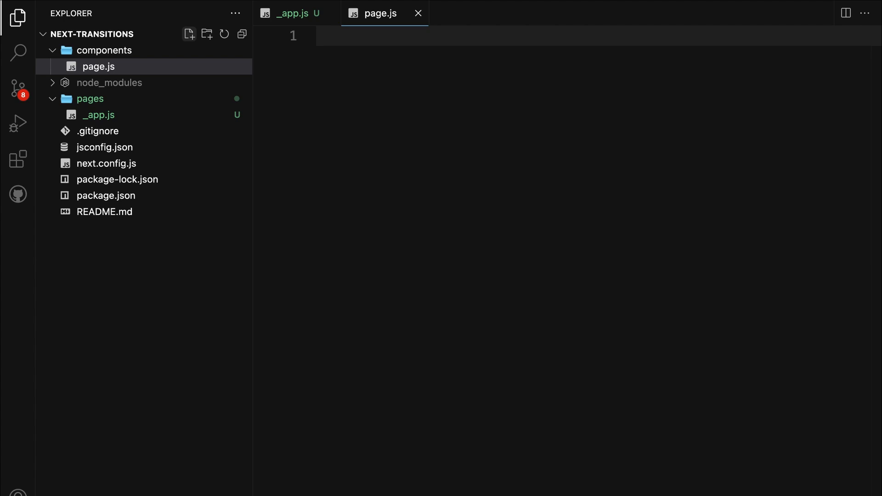
Export a default Page function returning children wrapped in main, and add pages/index.js.
{"action": "type", "text": "export"}
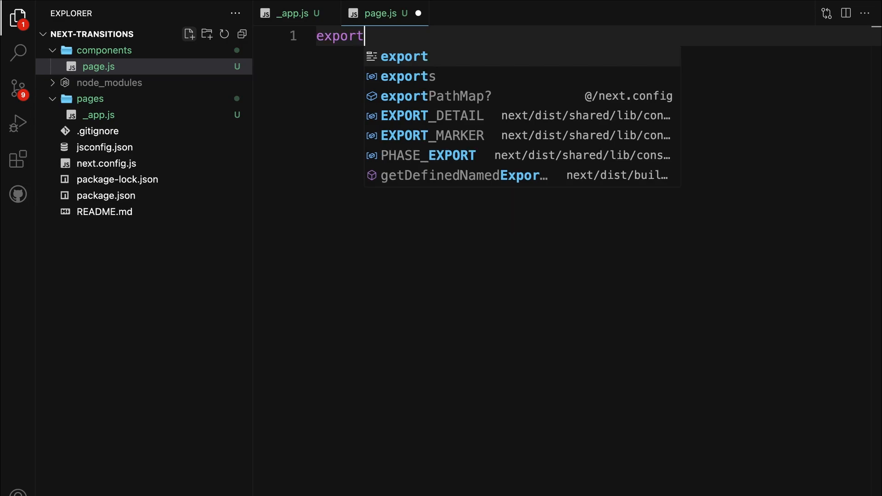
{"action": "type", "text": "default function Page()"}
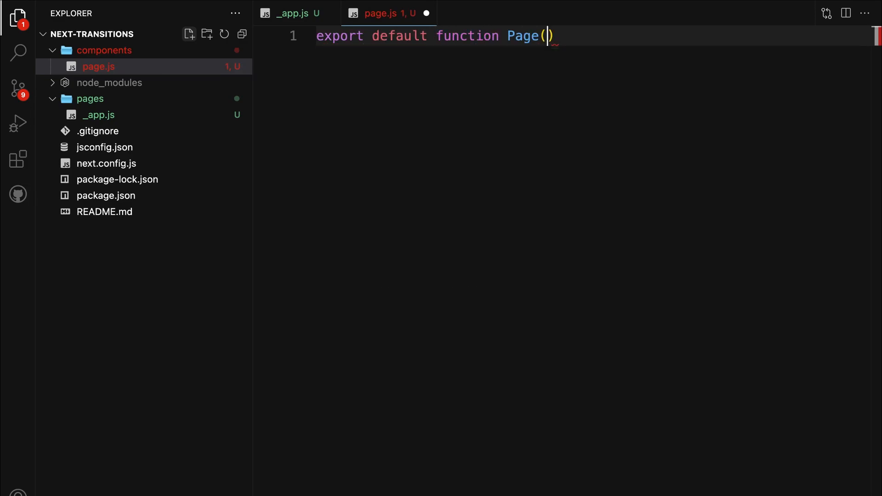
{"action": "type", "text": "{children}) {"}
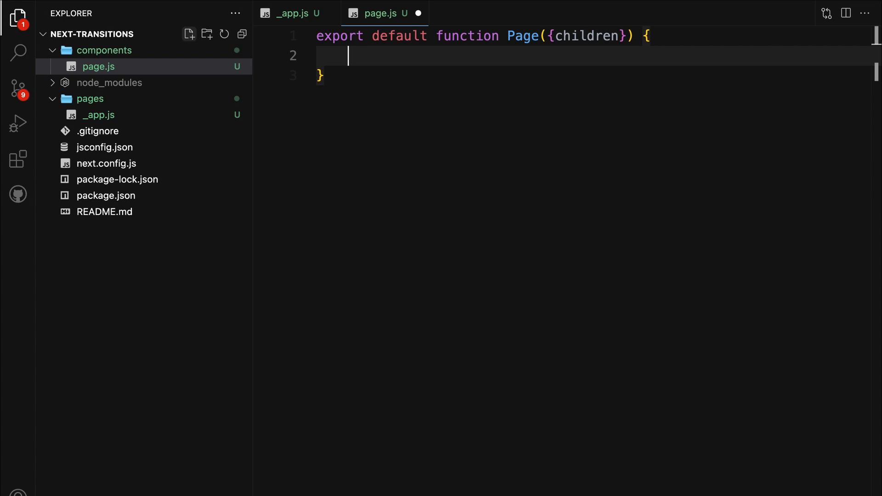
{"action": "type", "text": "return()"}
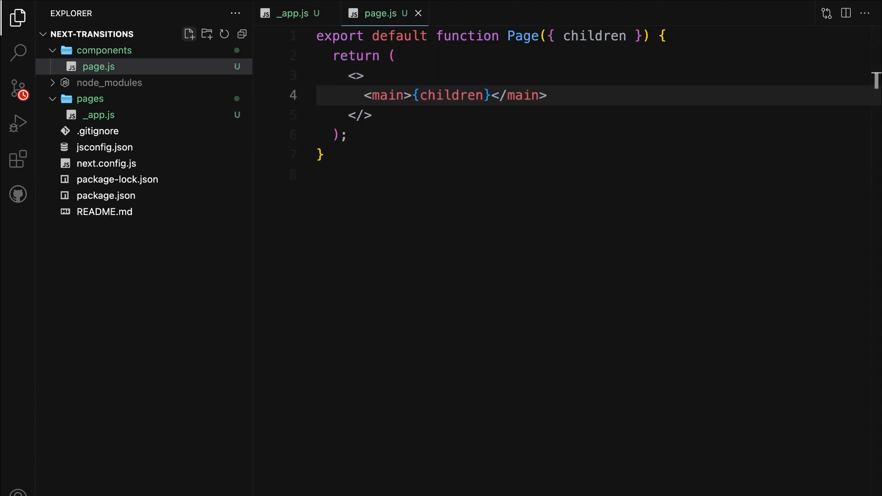
{"action": "left_click", "coordinate": [485, 95]}
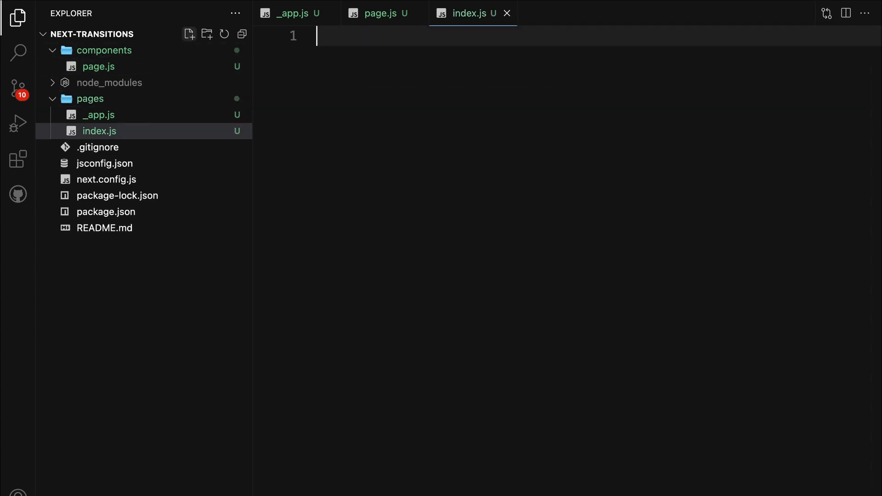
In pages/index.js, import Page and export Home rendering an h1 'Home' inside Page.
{"action": "type", "text": "import Pa"}
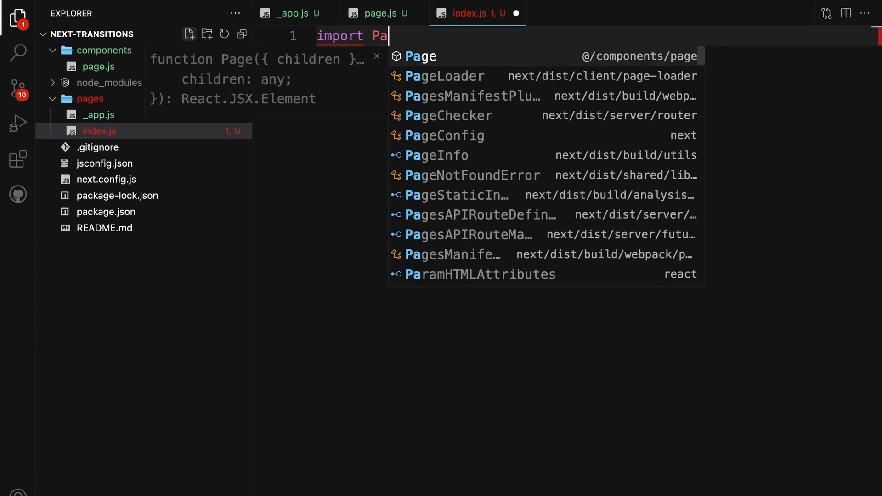
{"action": "type", "text": "export default function"}
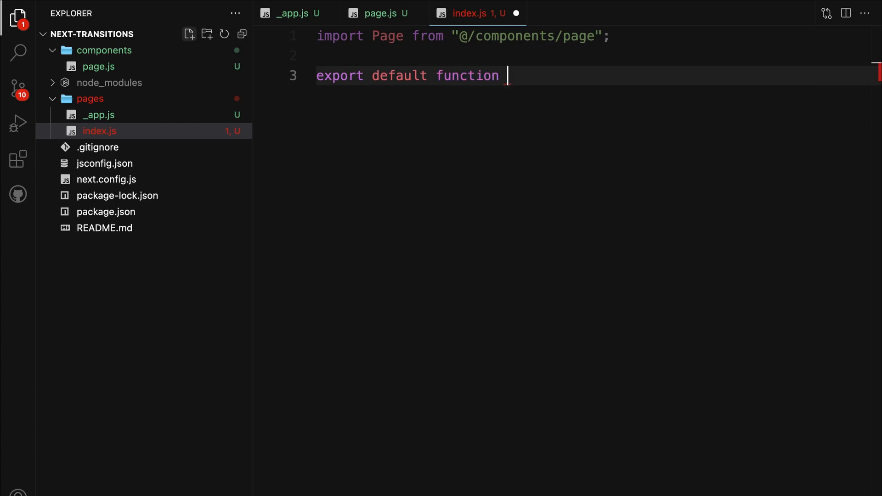
{"action": "type", "text": "Home() {"}
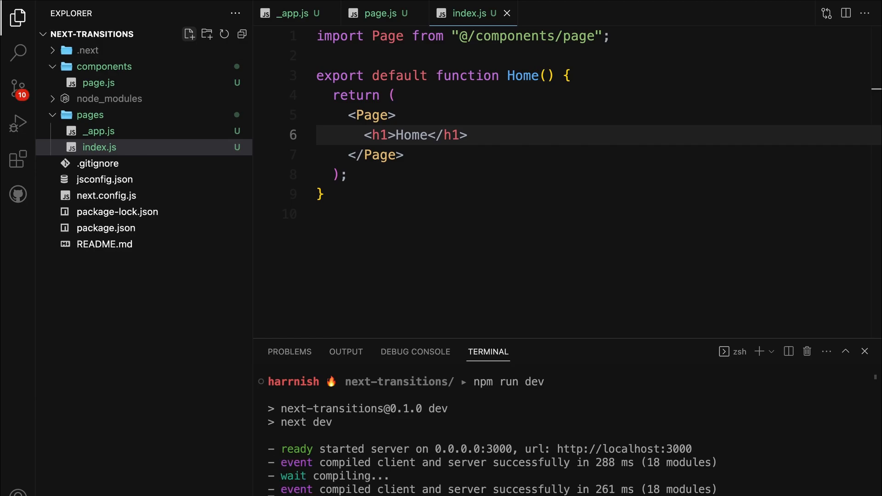
{"action": "mouse_move", "coordinate": [607, 458]}
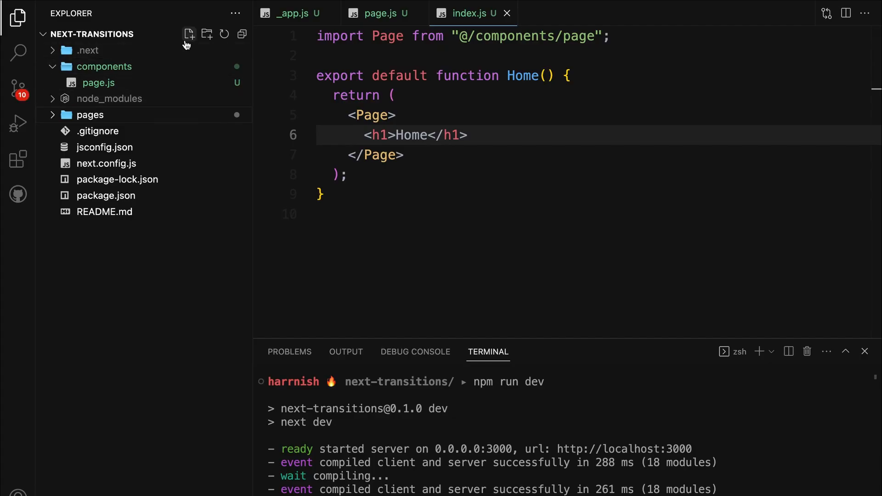
Add contact.js under pages, write the About Page component, and create components/header.js.
{"action": "left_click", "coordinate": [188, 34]}
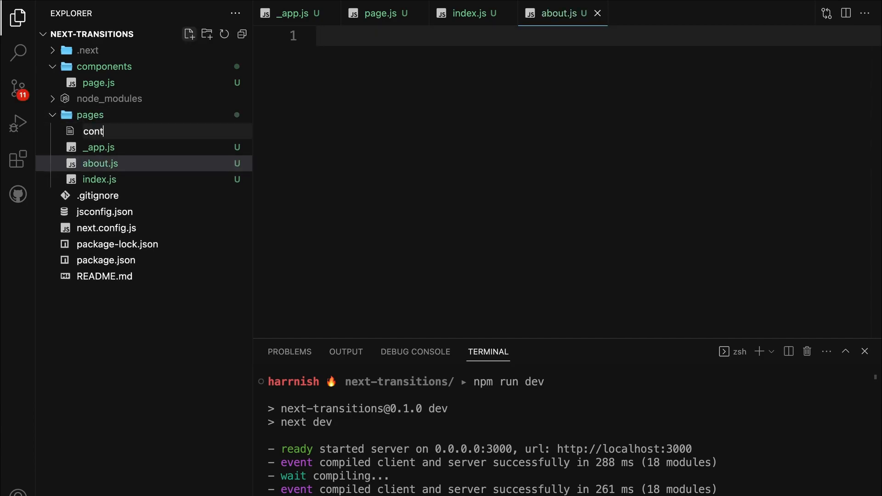
{"action": "type", "text": "act.js"}
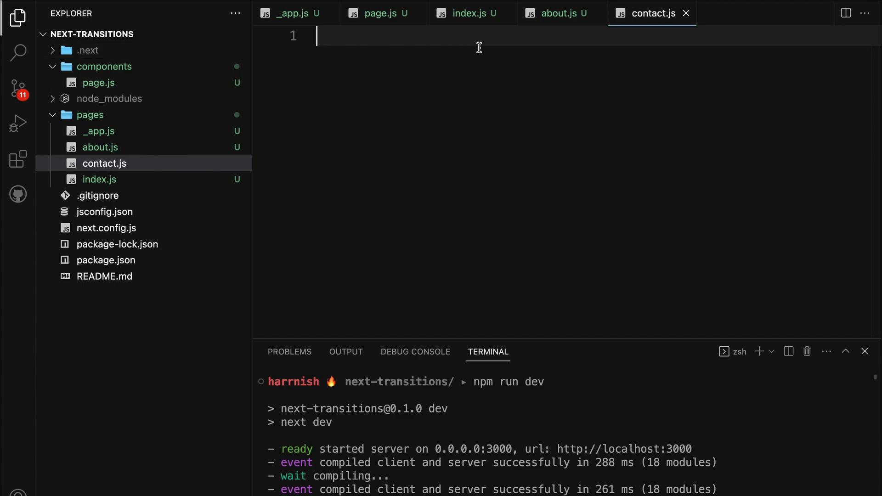
{"action": "left_click", "coordinate": [560, 13]}
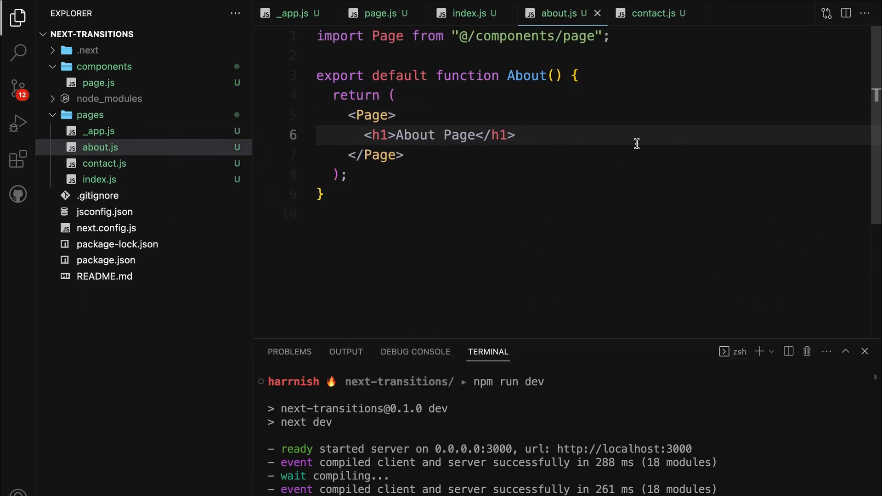
{"action": "type", "text": "f"}
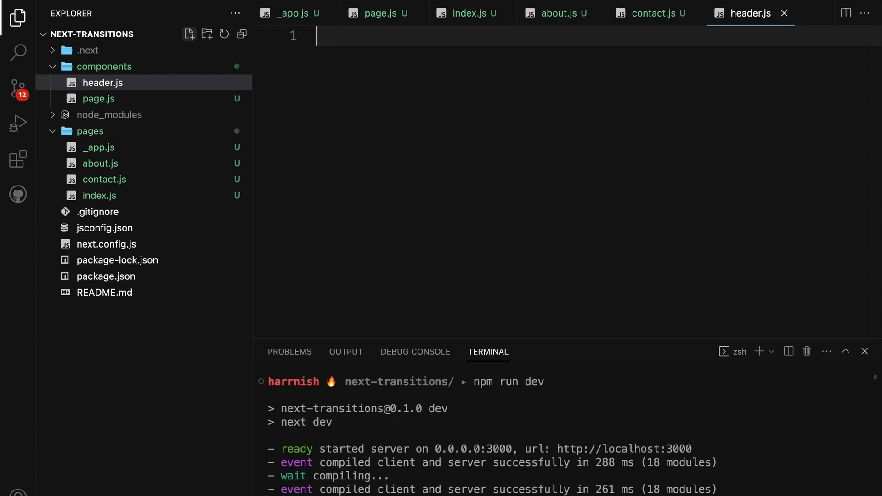
Write the Header component importing Link, with a Codegrid logo link and Home, About, Contact links.
{"action": "type", "text": "import Link from \"next/link\";"}
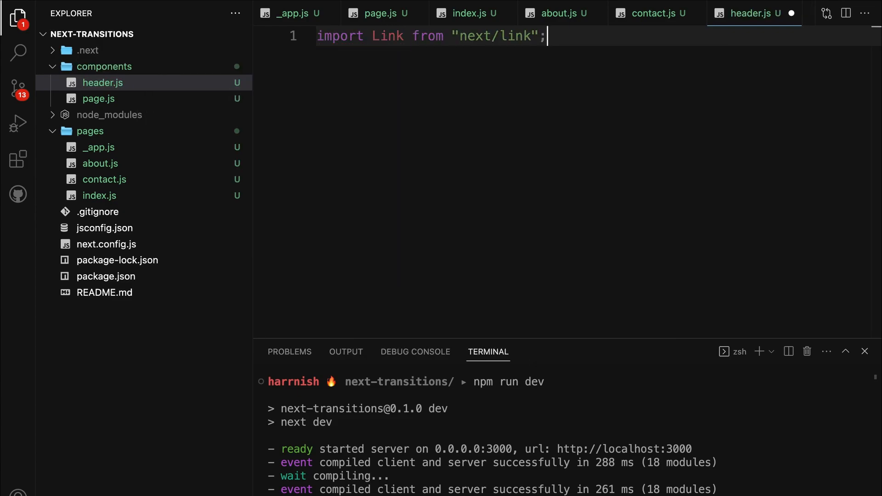
{"action": "type", "text": "const Header = ()"}
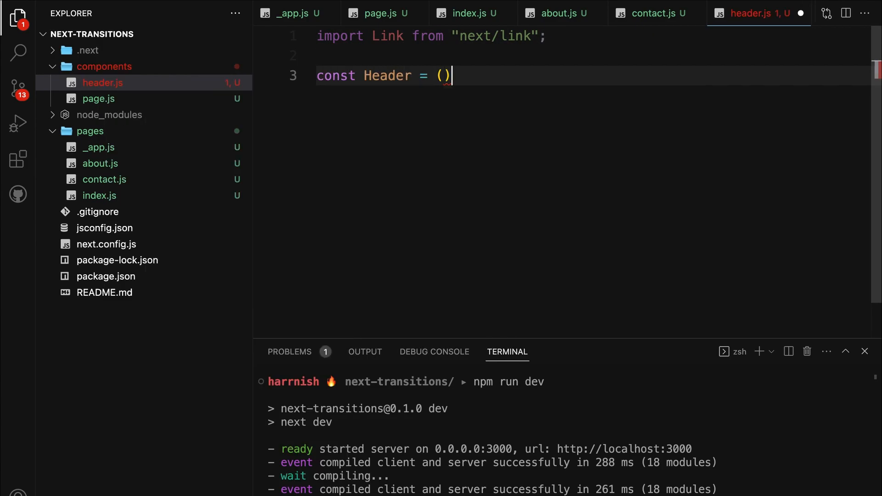
{"action": "type", "text": "=> ("}
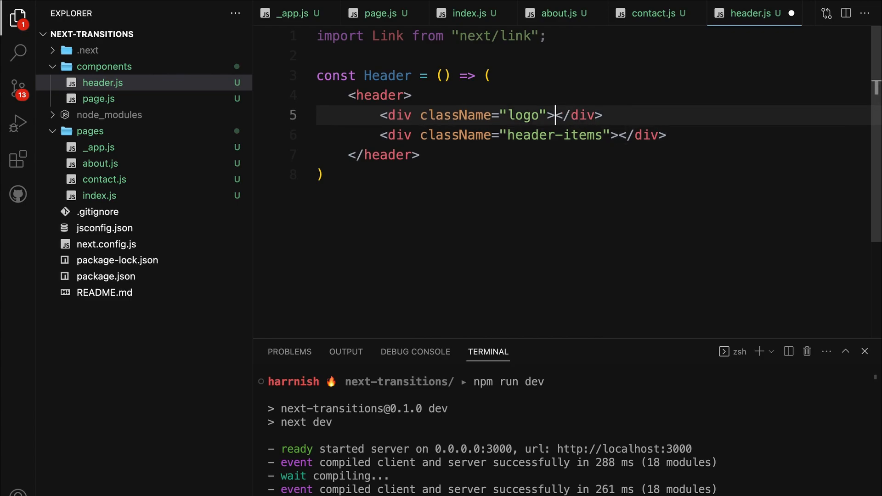
{"action": "type", "text": "<Link></Link>"}
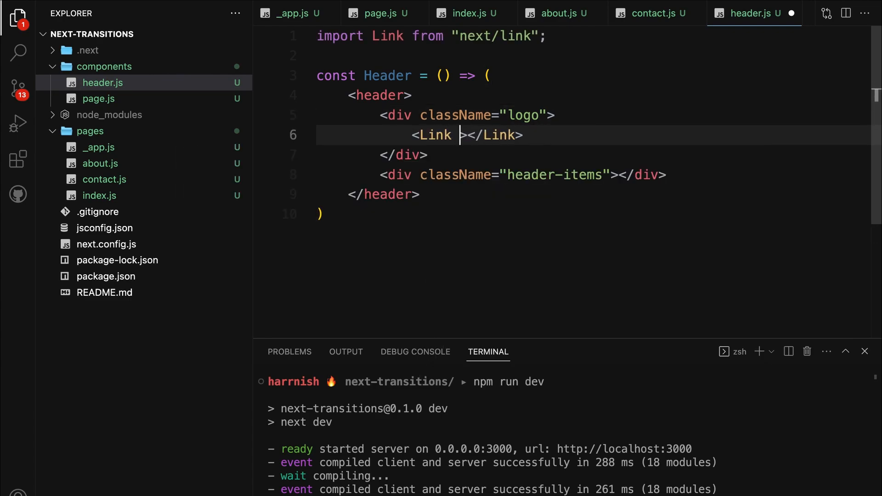
{"action": "type", "text": "href=\"/\">Codegrid"}
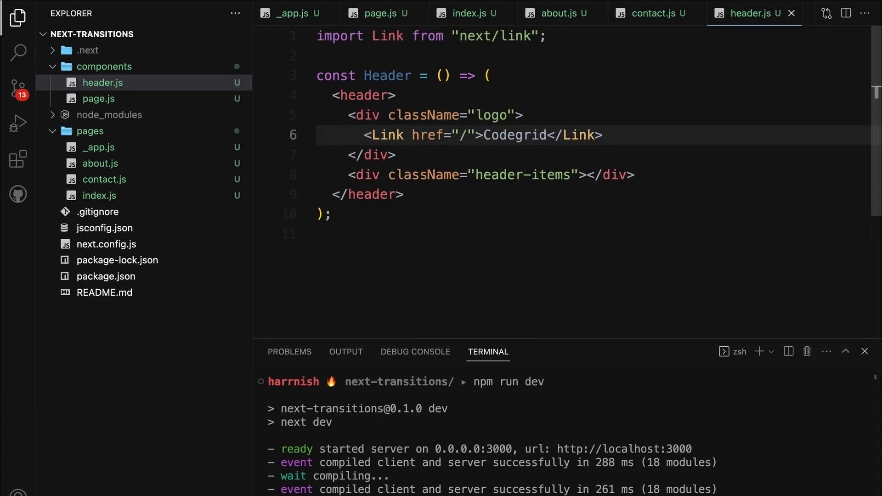
{"action": "type", "text": ".header-item\">"}
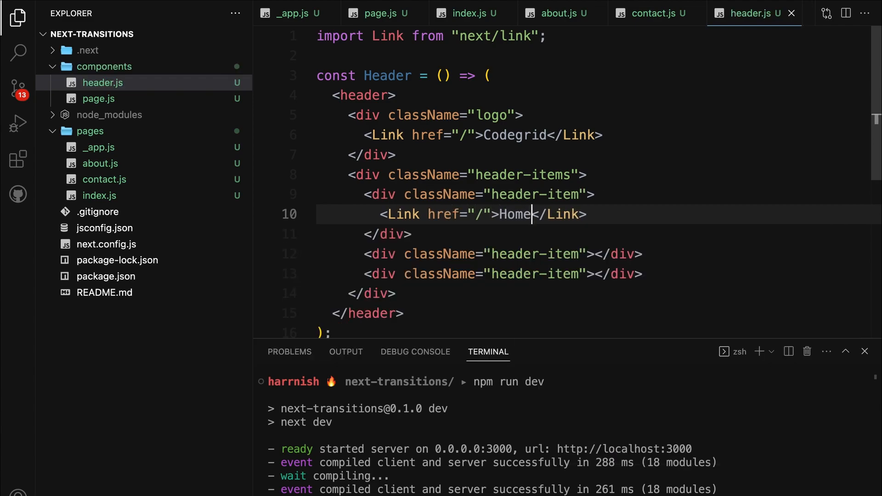
{"action": "type", "text": "Link"}
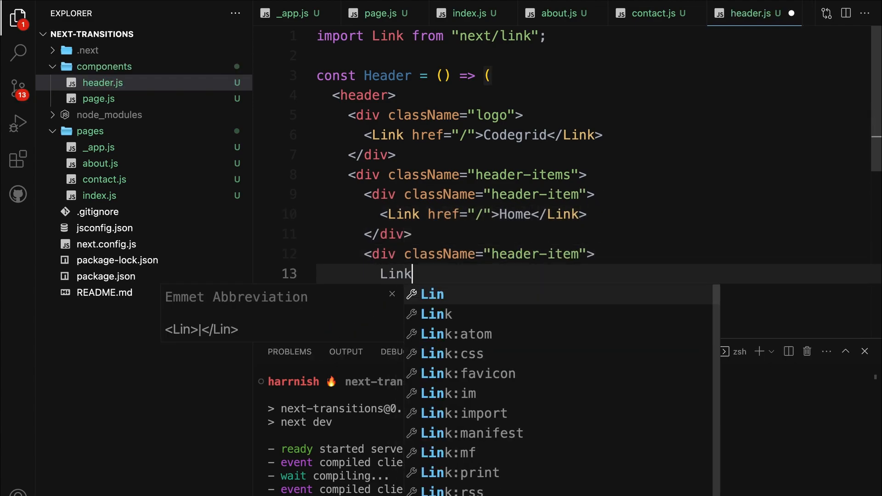
{"action": "key", "text": "Tab"}
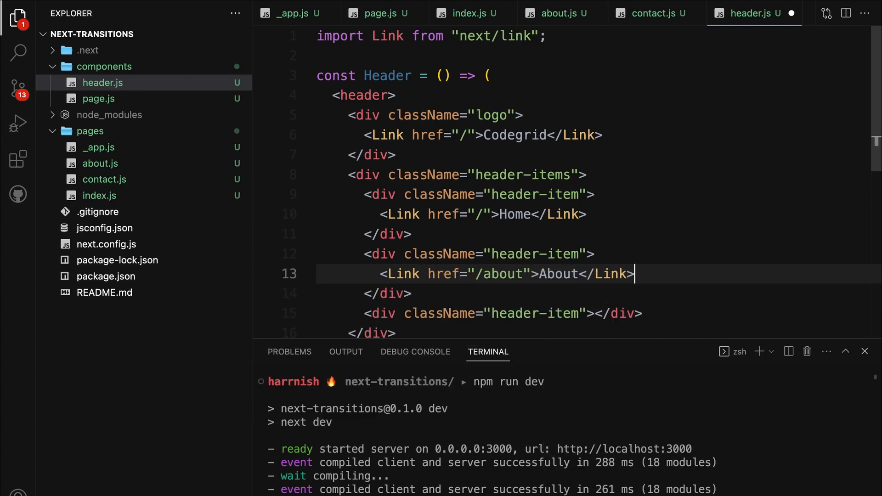
{"action": "type", "text": "L"}
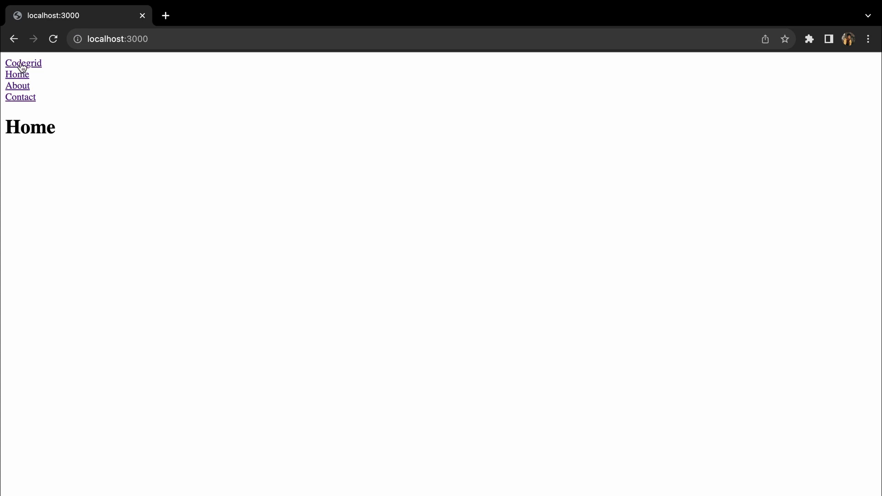
Click a header link on localhost:3000 to test site navigation.
{"action": "left_click", "coordinate": [20, 97]}
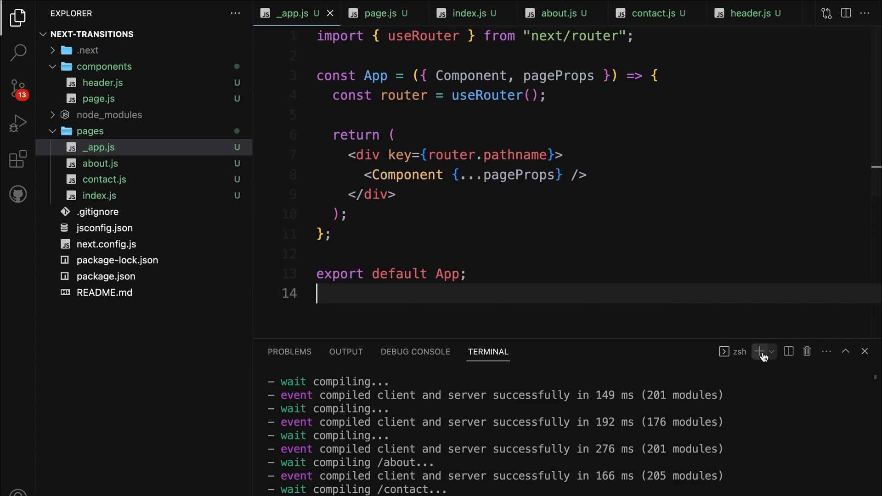
Install framer-motion and wrap _app.js in AnimatePresence mode="wait" with a keyed motion.div.
{"action": "left_click", "coordinate": [759, 351]}
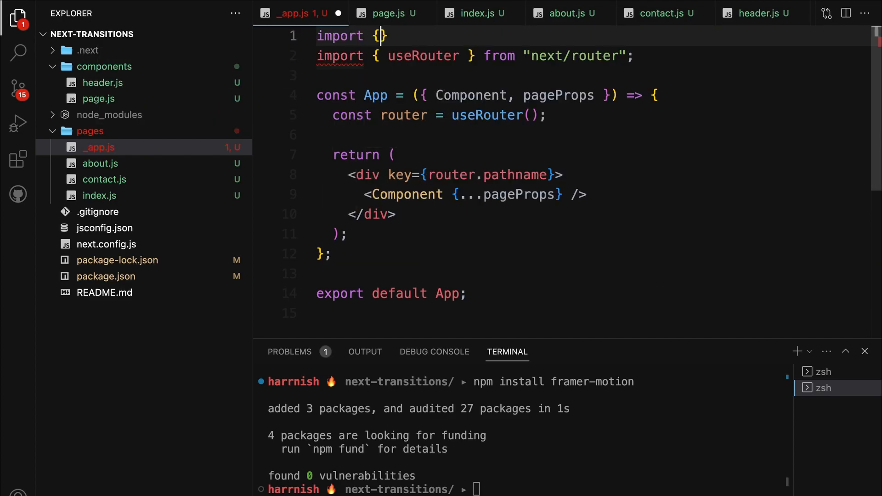
{"action": "type", "text": "motion, AnimatePresence"}
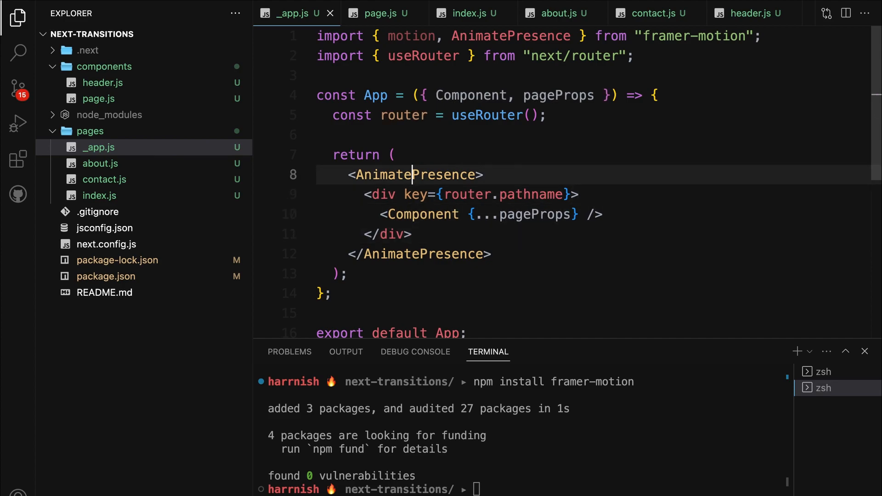
{"action": "type", "text": "mode=\"wait\""}
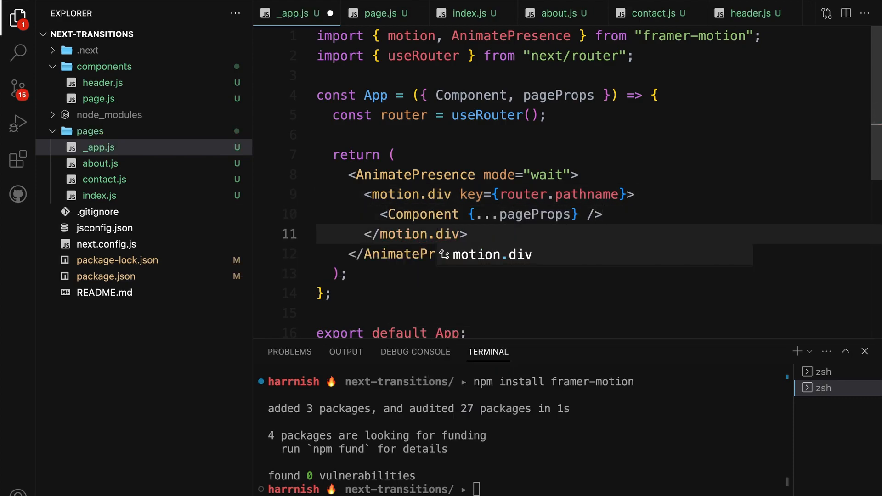
{"action": "type", "text": "div></motion.div>"}
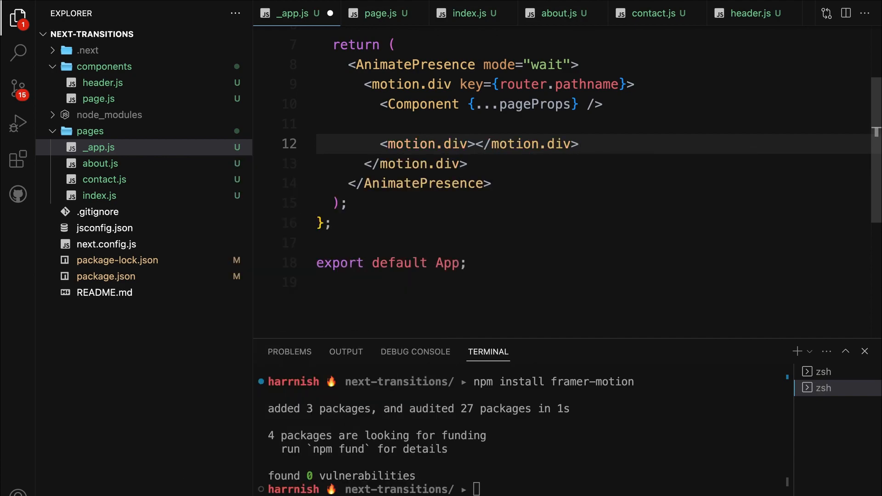
Add a slide-in motion.div with scaleY initial, animate and exit values and an eased 1-second transition.
{"action": "type", "text": "className=\"slide-in"}
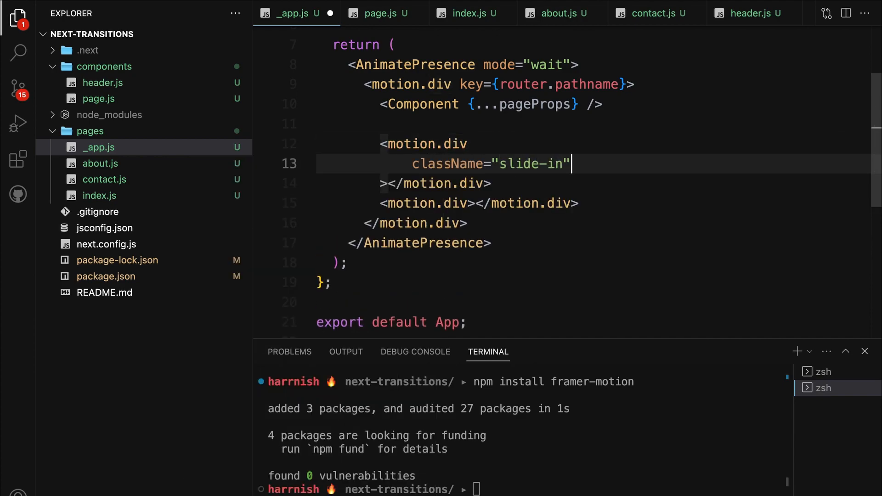
{"action": "type", "text": "initial={{}}"}
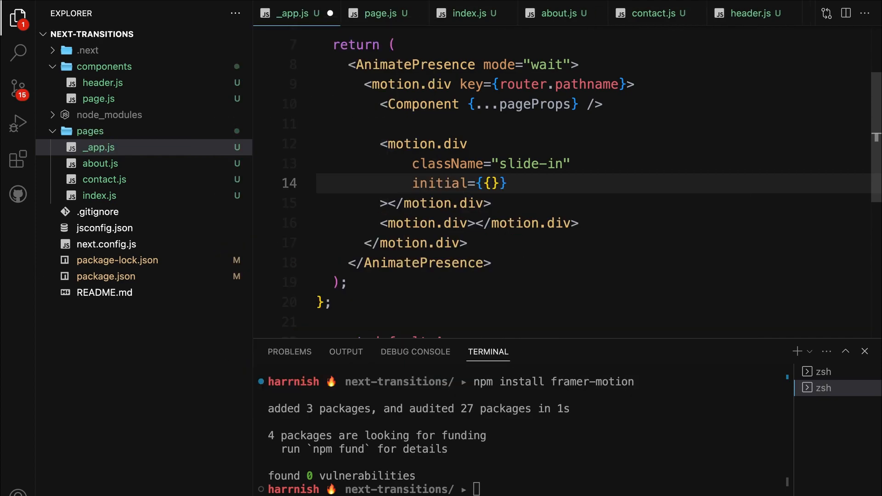
{"action": "type", "text": "scaleY: 0"}
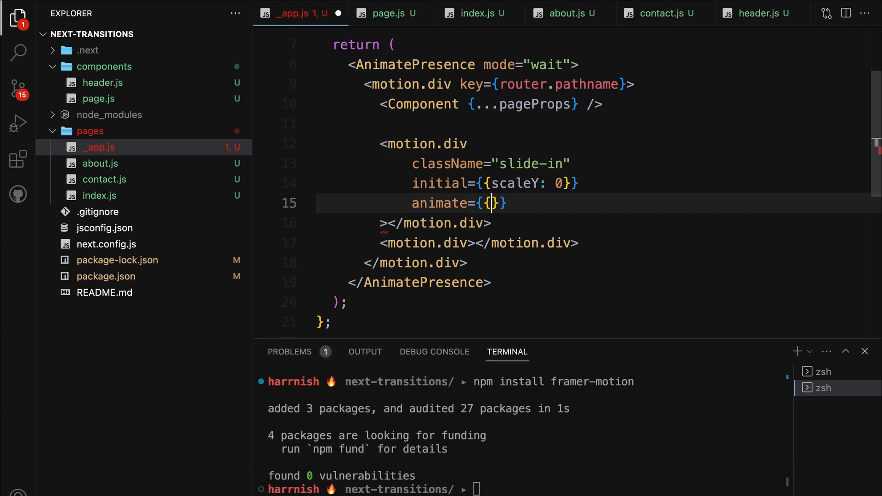
{"action": "type", "text": "scaleY"}
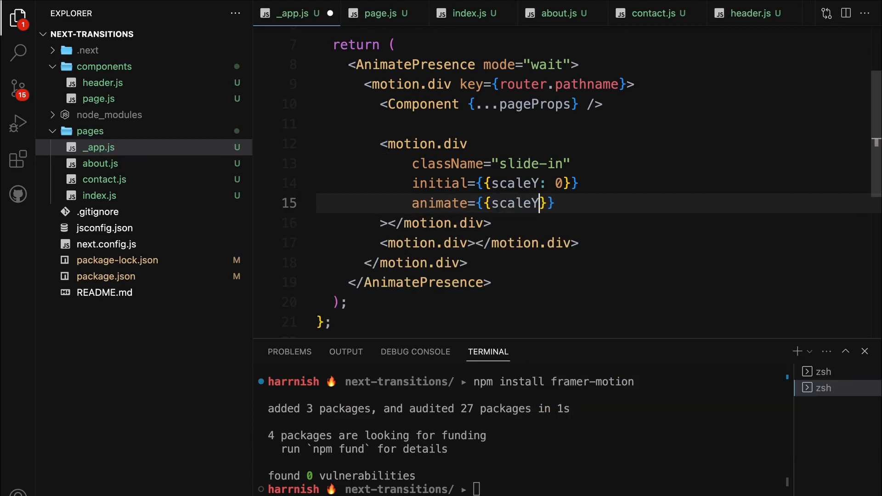
{"action": "type", "text": "exit={{ scaleY: 1"}
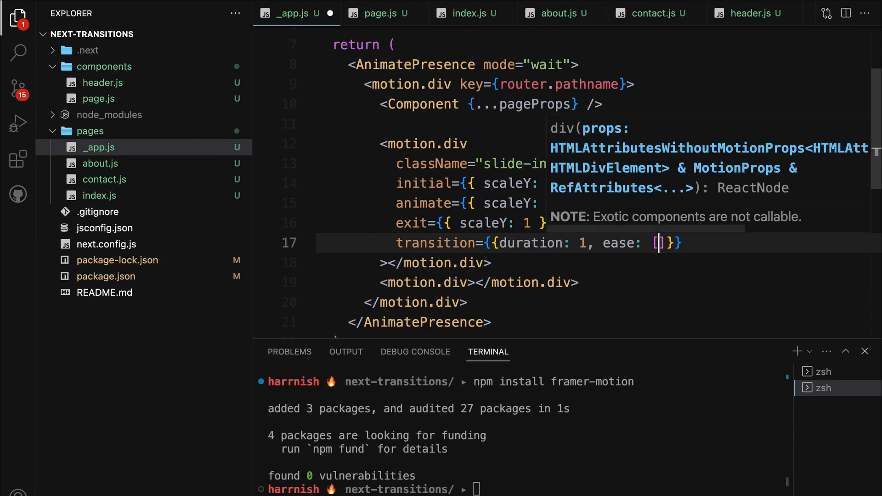
{"action": "type", "text": "0.22, 1, 0"}
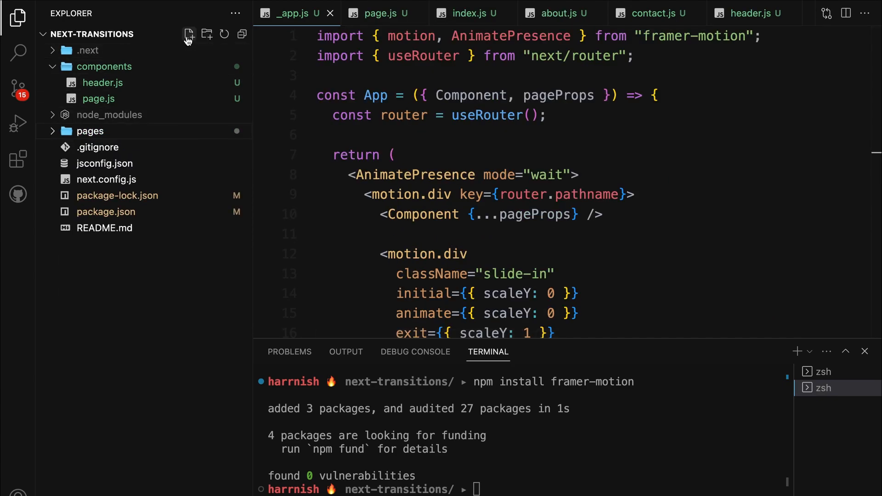
Create global.css in pages, import './global.css' in _app.js, and begin the margin reset.
{"action": "left_click", "coordinate": [90, 130]}
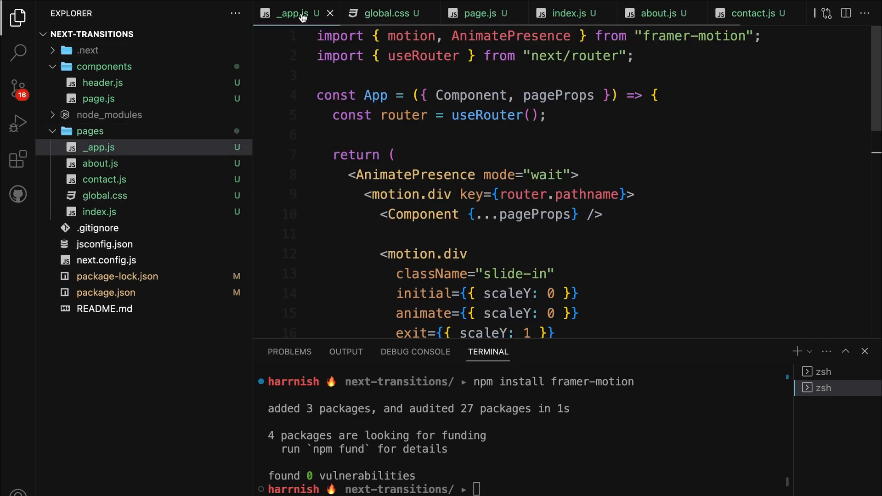
{"action": "type", "text": "import \"./global.css\";"}
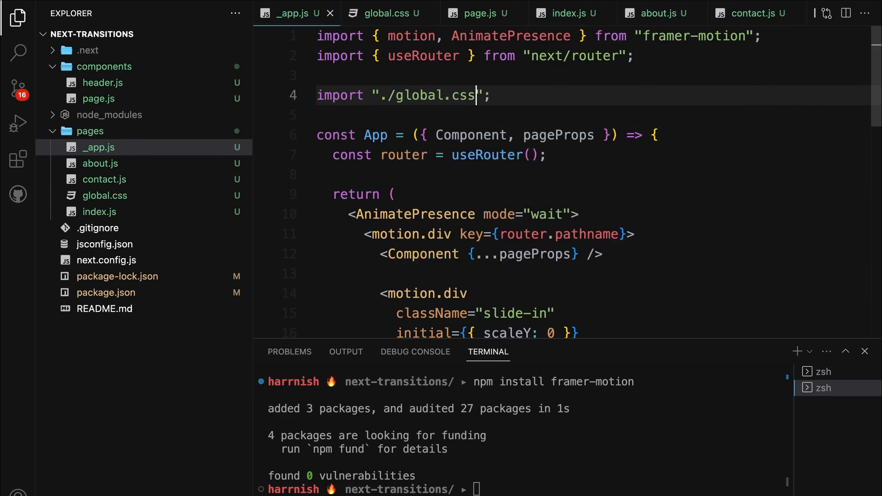
{"action": "type", "text": "margin: 0;"}
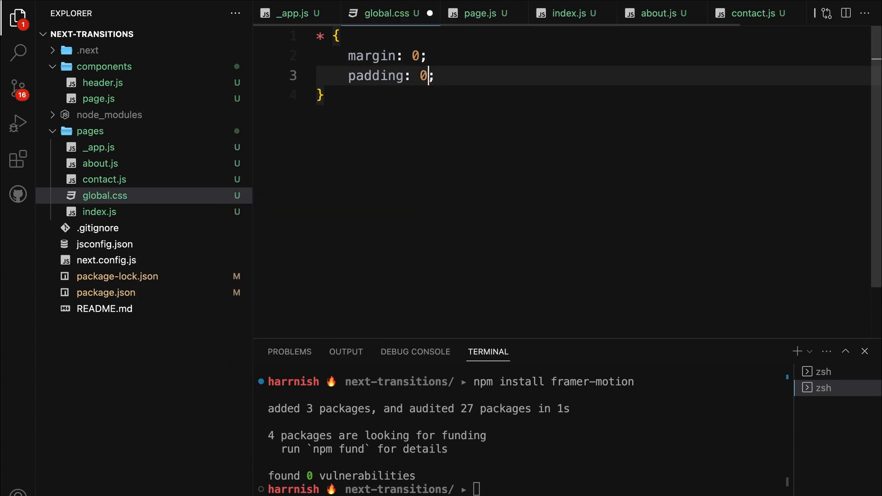
Add border-box sizing and an html, body rule with 100vw width and 100vh height.
{"action": "type", "text": "box-sizing: border-box;"}
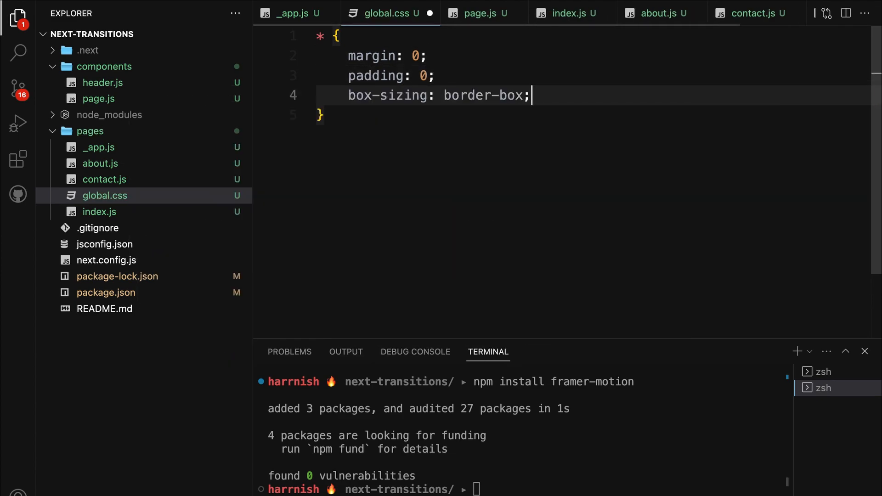
{"action": "type", "text": "html, b"}
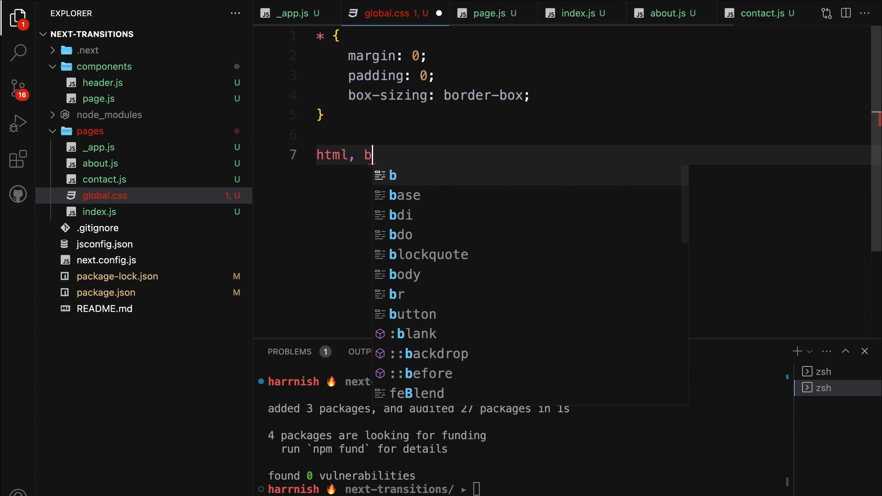
{"action": "type", "text": "ody {"}
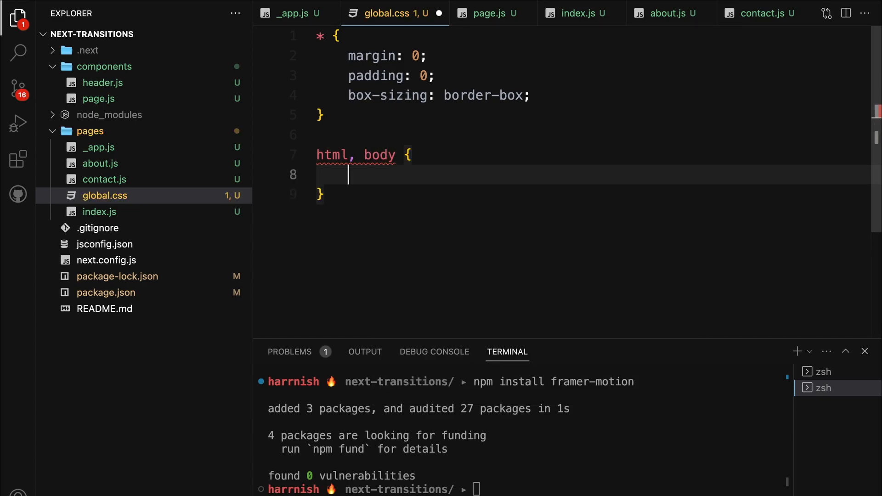
{"action": "type", "text": "width: 100vw;"}
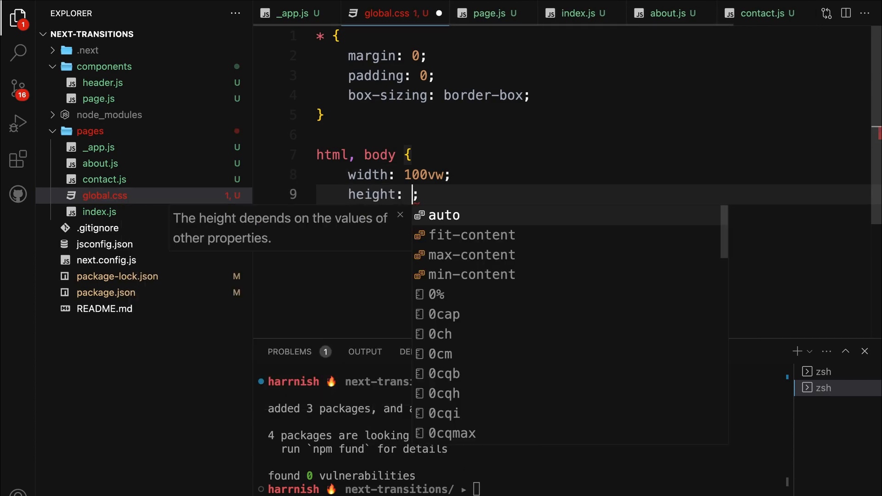
{"action": "type", "text": "100vh;"}
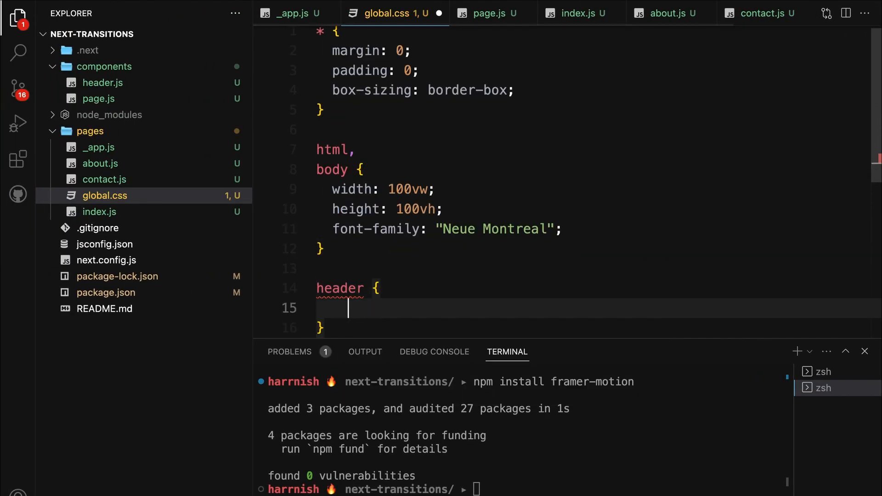
Make the header fixed, 100% wide, flex with space-between, and 1em padding.
{"action": "type", "text": "position: fixed;"}
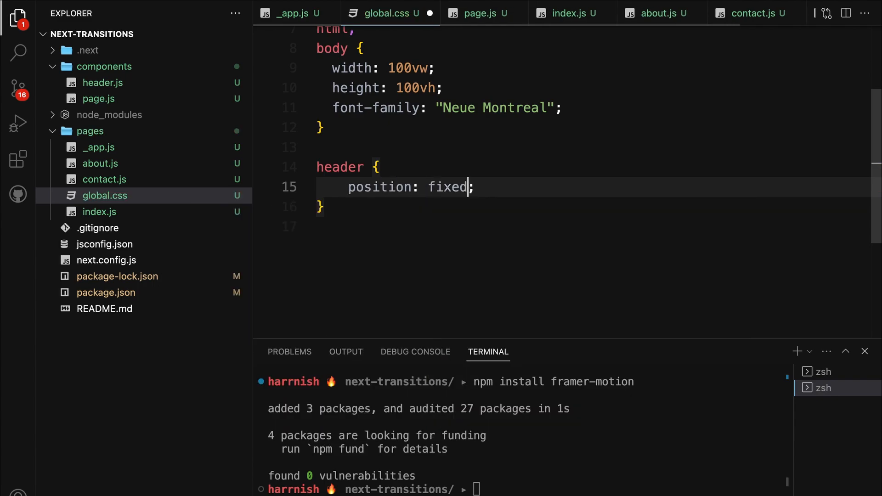
{"action": "type", "text": "width: 100%;"}
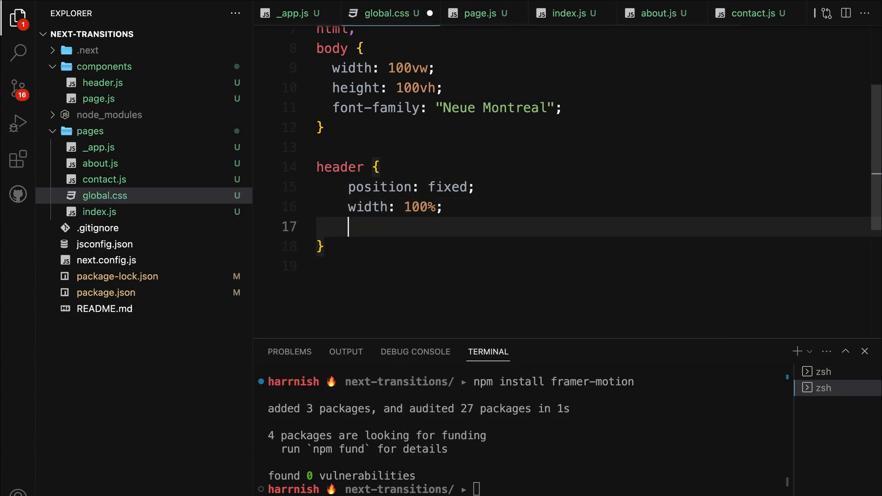
{"action": "type", "text": "display: flex;"}
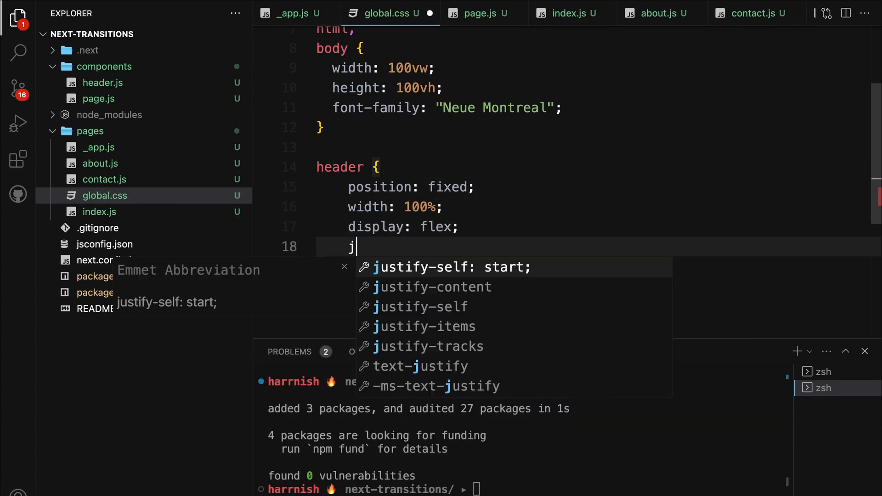
{"action": "type", "text": "justify-content: space-between;"}
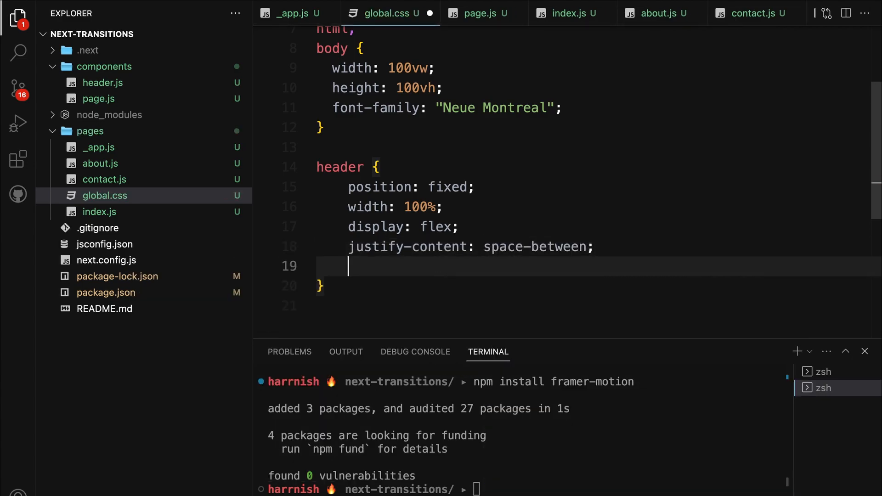
{"action": "type", "text": "padding: 1em;"}
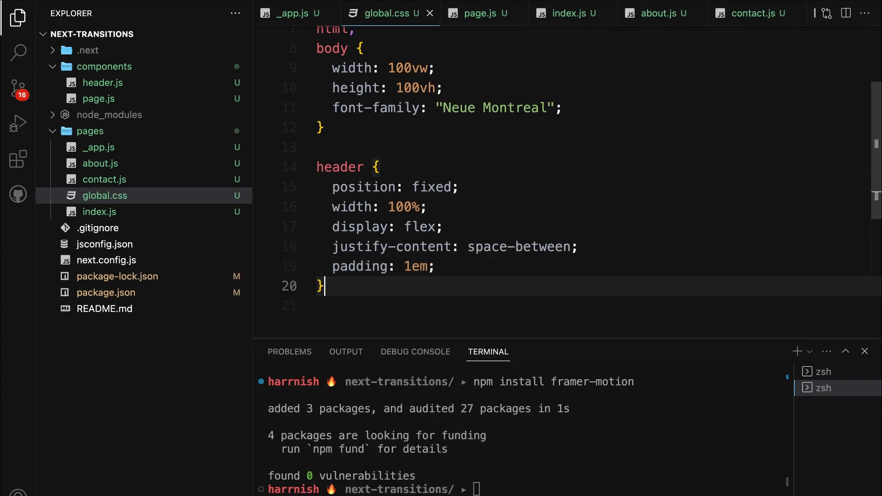
Give header items and logo 2em padding, and make links #000 and uppercase.
{"action": "type", "text": "header ."}
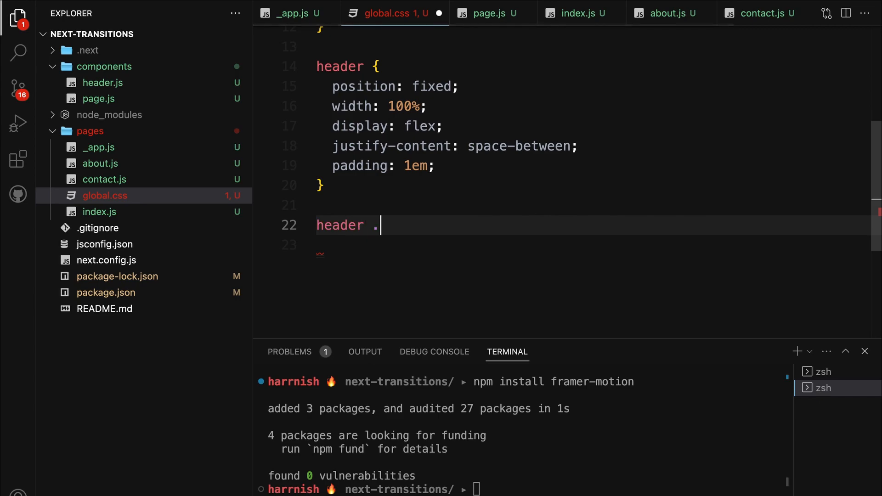
{"action": "type", "text": "header-items {"}
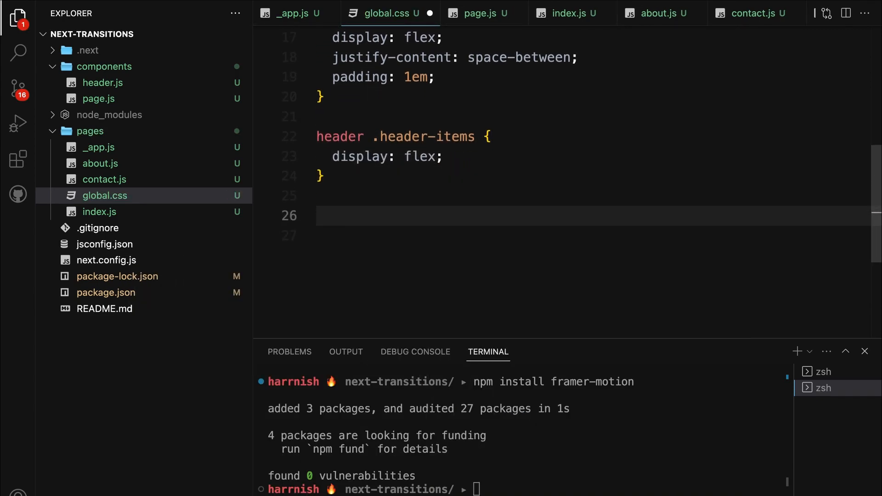
{"action": "type", "text": "header .header-items ."}
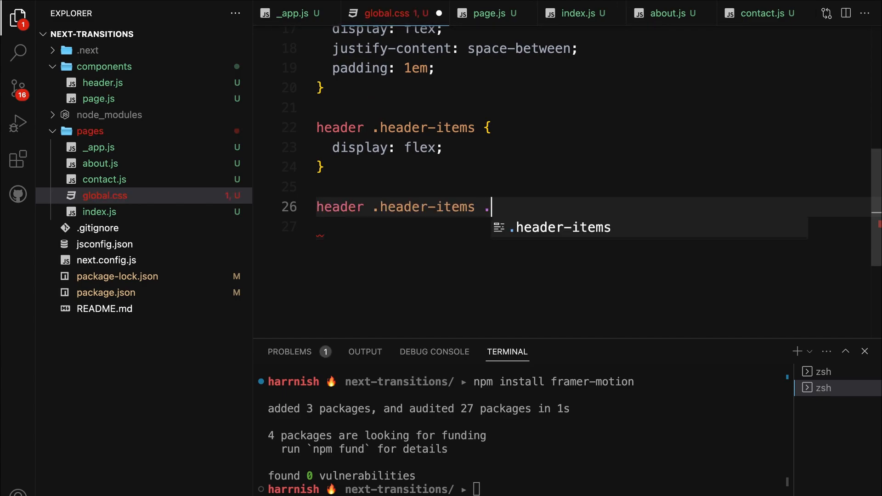
{"action": "type", "text": "header-item, .lo"}
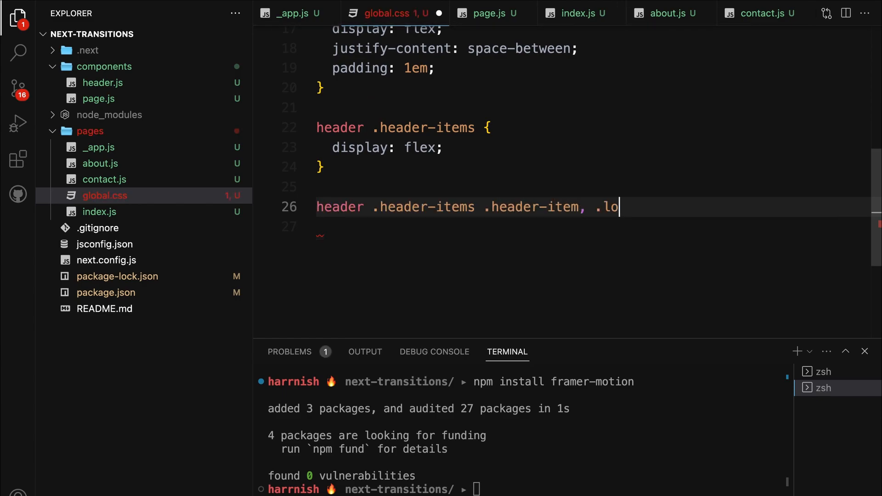
{"action": "type", "text": "go {"}
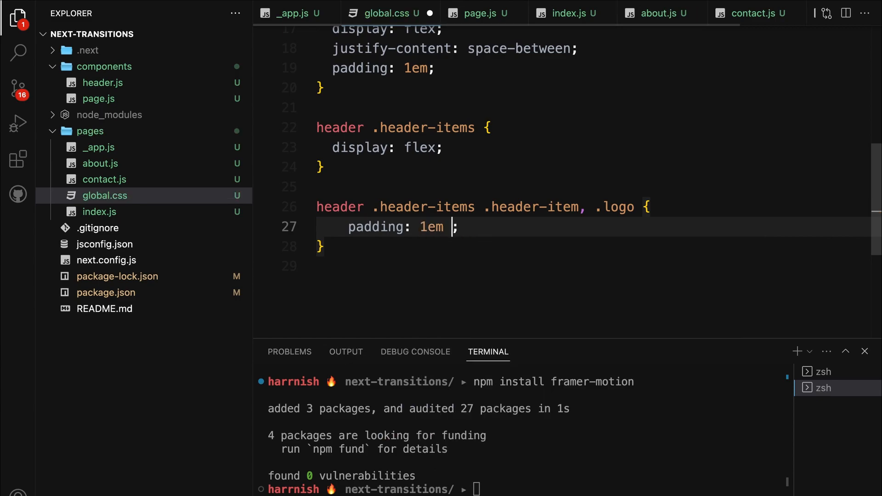
{"action": "type", "text": "2em"}
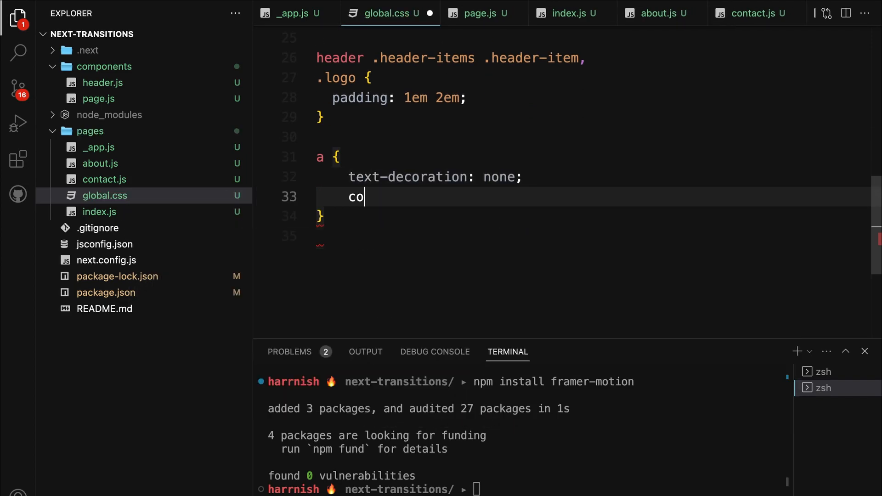
{"action": "type", "text": "lor: #000;"}
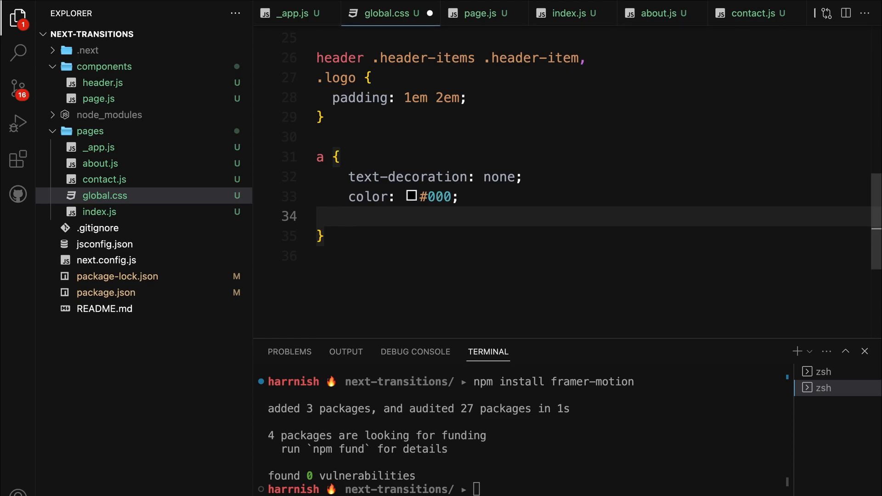
{"action": "type", "text": "text-transform: uppercase;"}
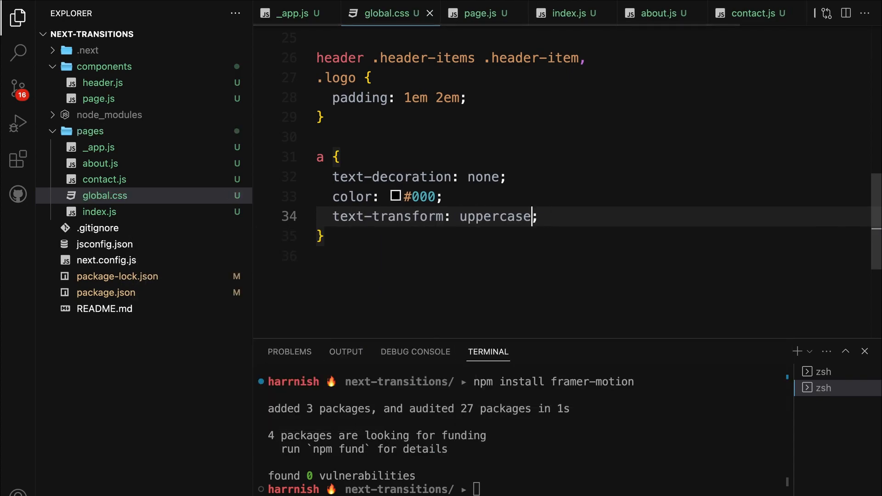
{"action": "type", "text": "position: absolute;"}
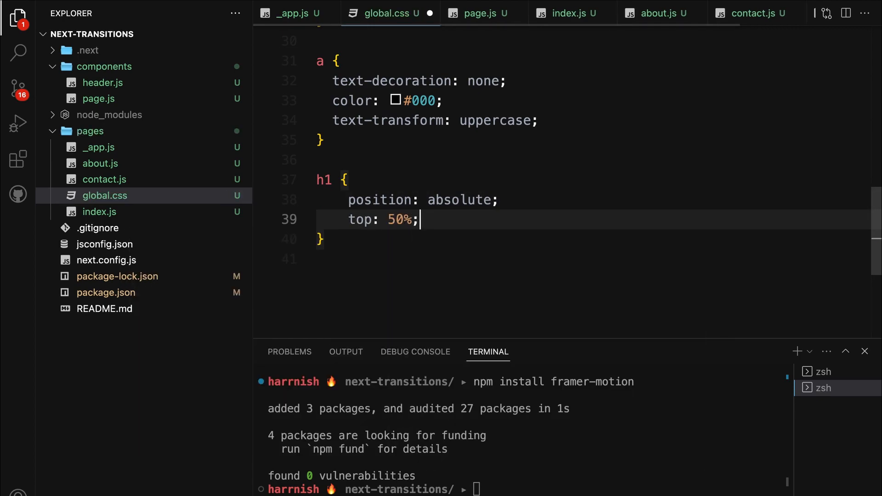
Center the h1 at left 50% with 100px text, and add a full-screen #0f0f0f .slide-in rule.
{"action": "type", "text": "left: 50%;"}
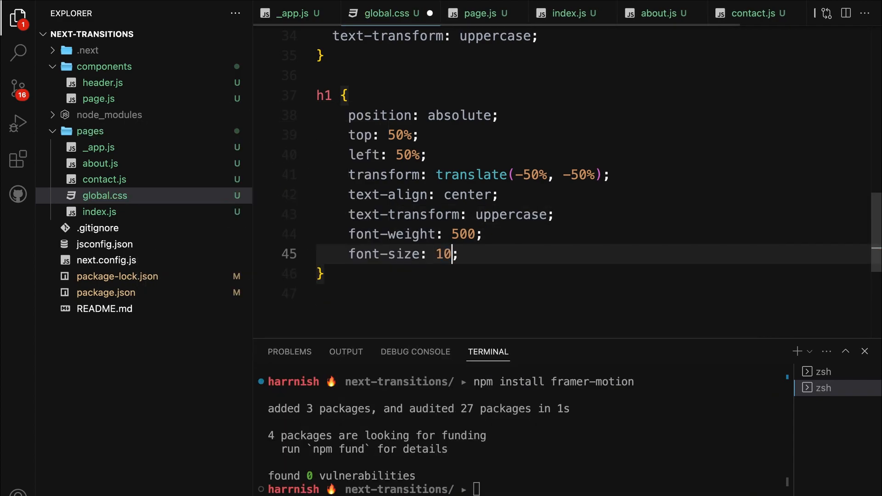
{"action": "type", "text": "0px;"}
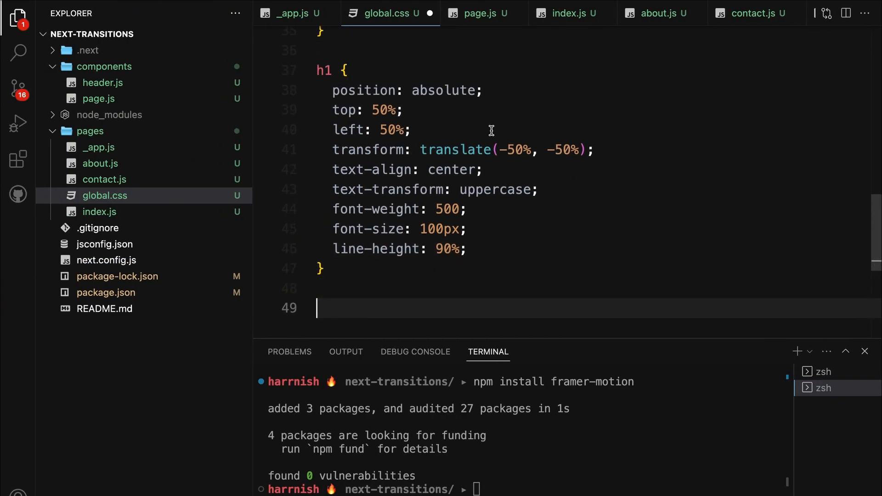
{"action": "type", "text": ".slide-in {"}
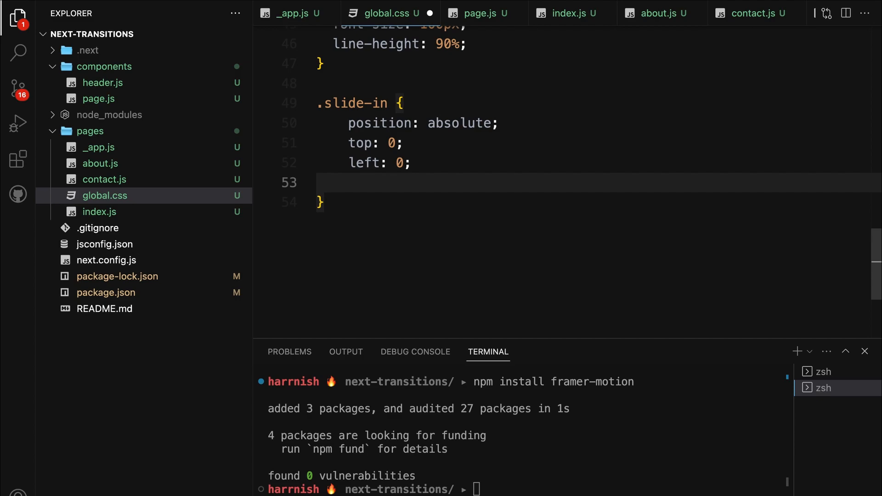
{"action": "type", "text": "width: 100%;"}
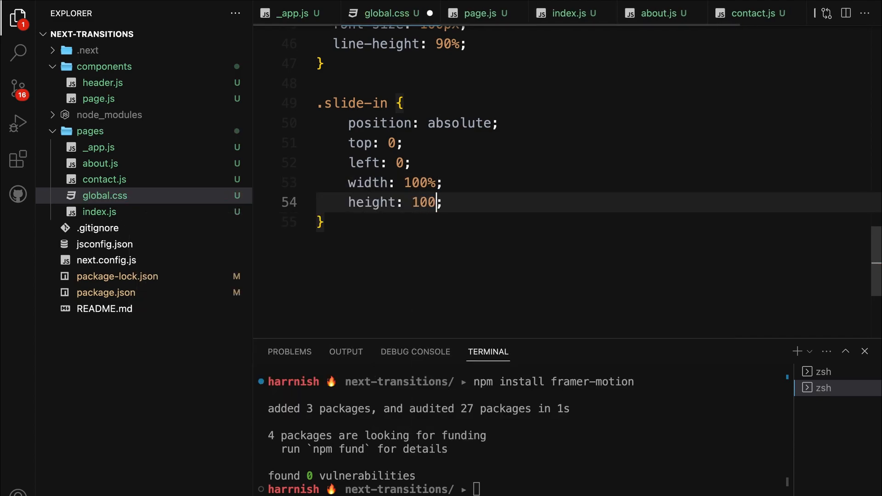
{"action": "type", "text": "vh;"}
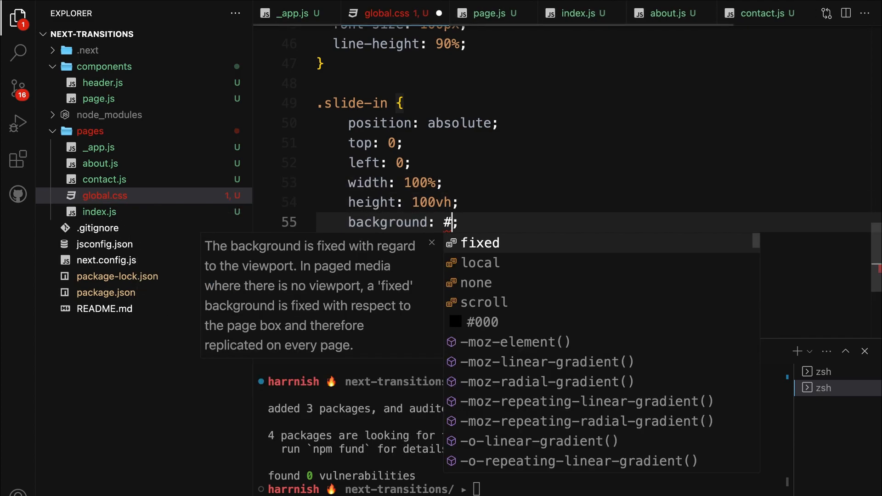
{"action": "type", "text": "0f0f0f;"}
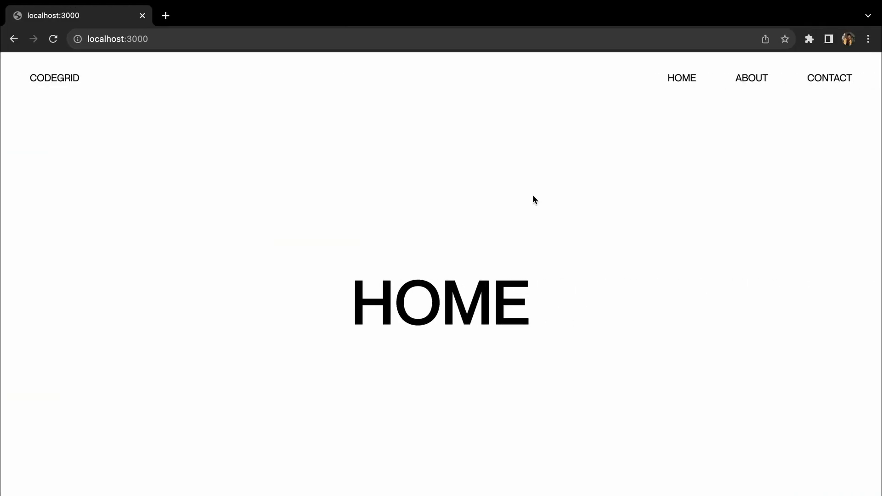
Navigate to the About page, then Contact, on localhost:3000.
{"action": "left_click", "coordinate": [750, 77]}
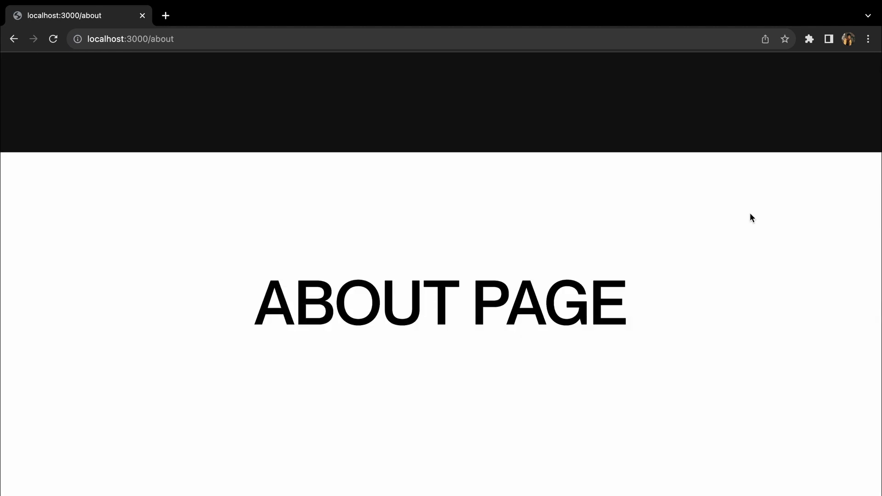
{"action": "left_click", "coordinate": [829, 78]}
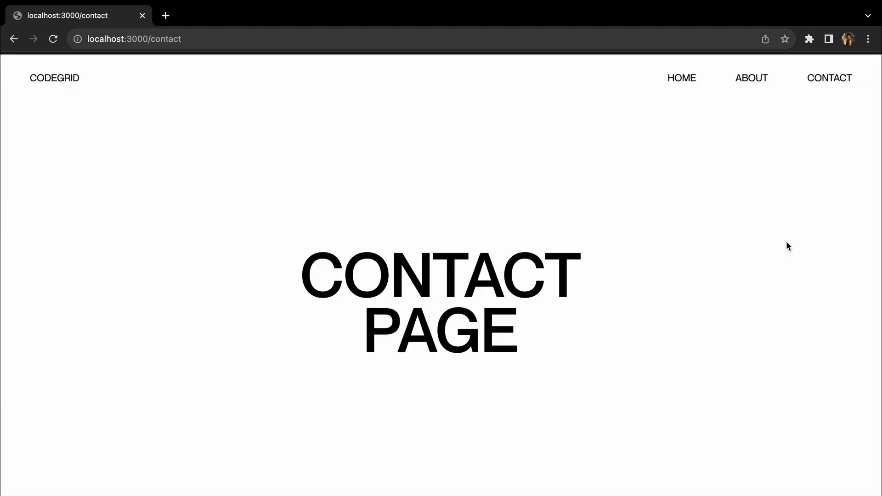